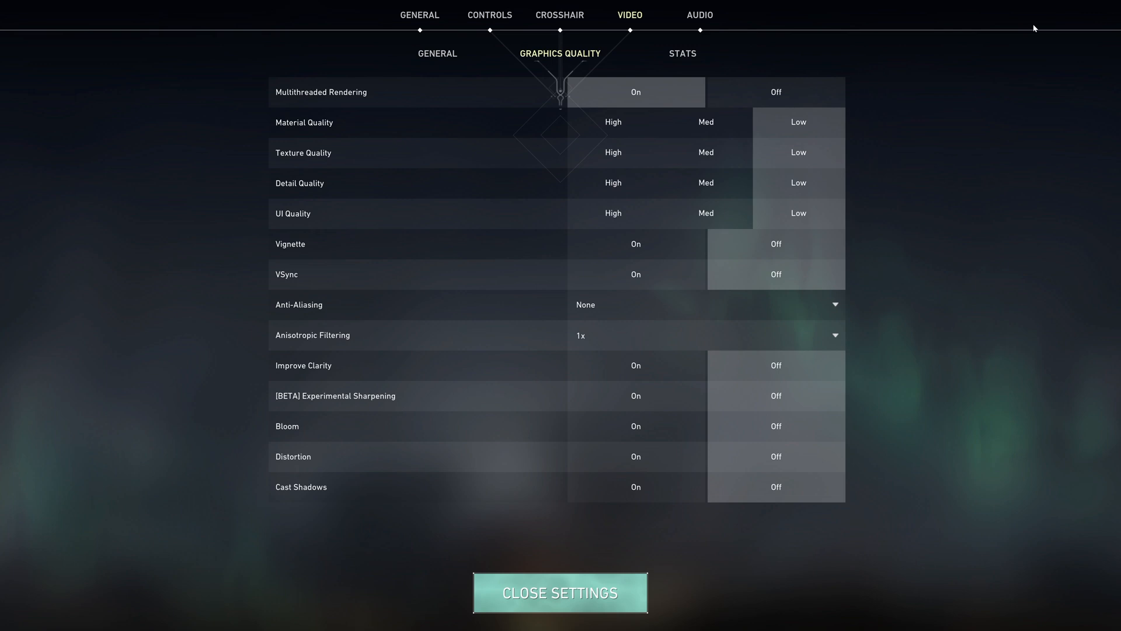
Step: Briefly try High material and detail quality, then keep material, detail and UI quality at Low
click(437, 52)
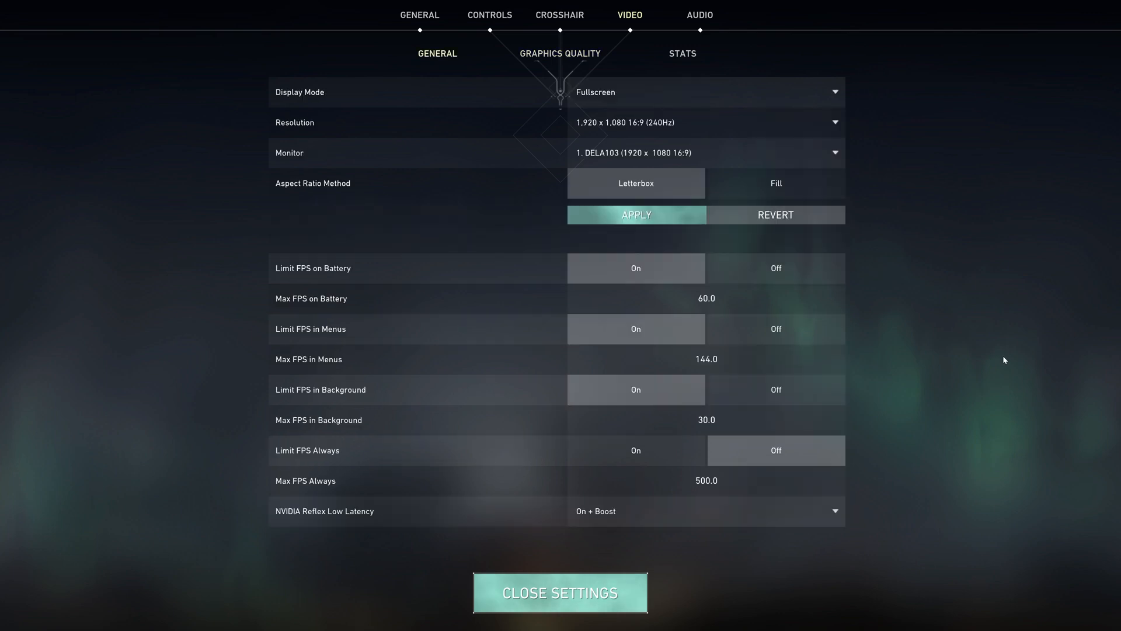
click(559, 53)
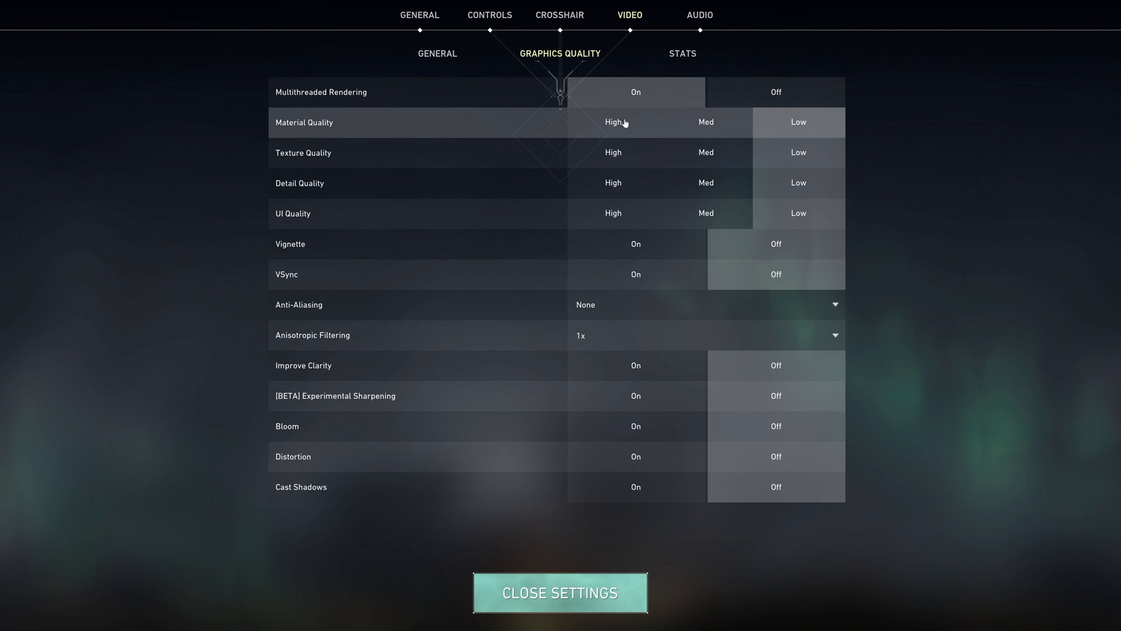
click(613, 121)
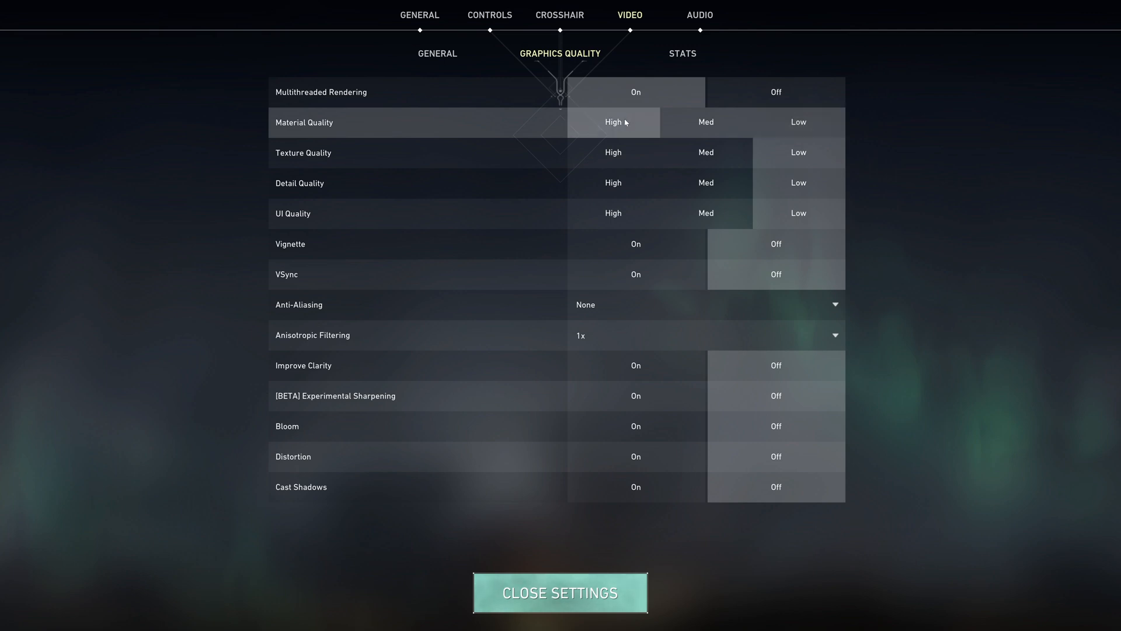
click(798, 121)
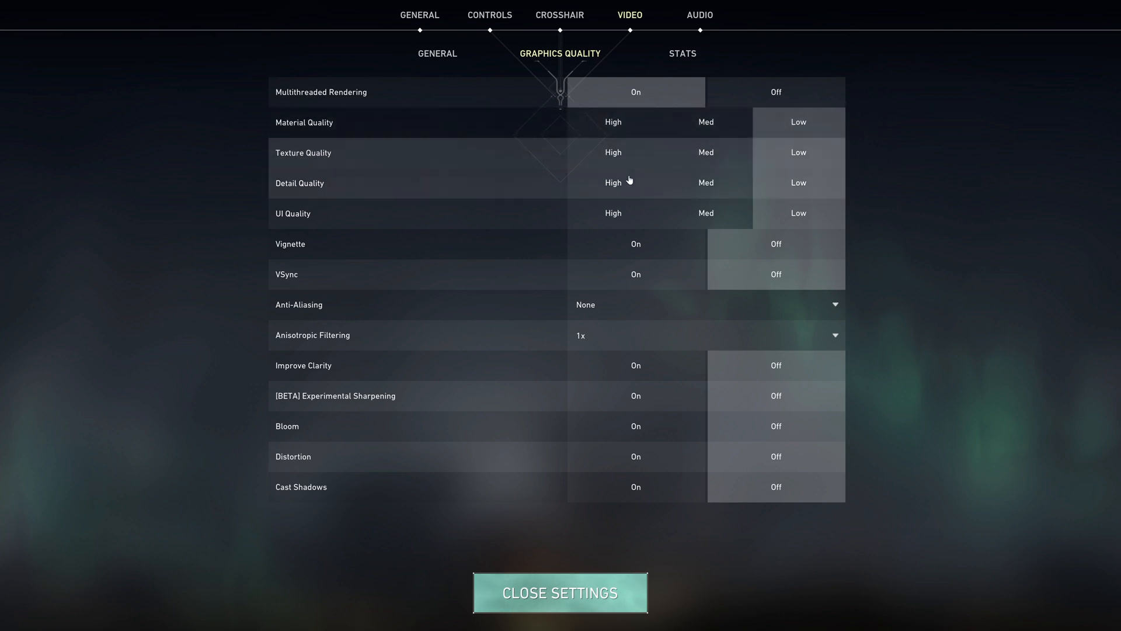
click(613, 182)
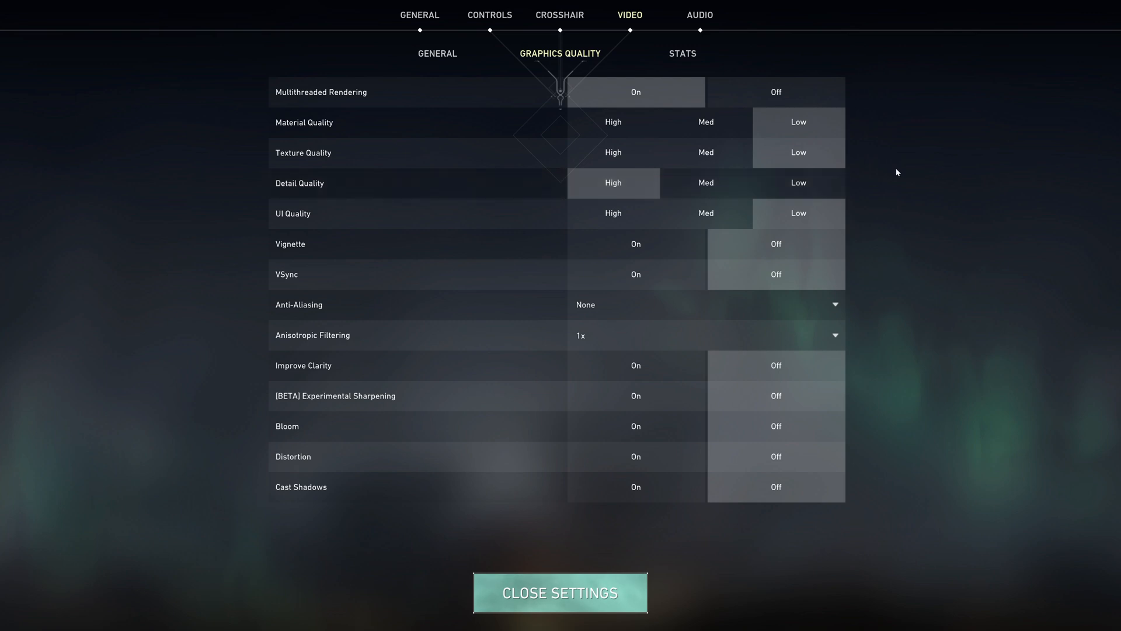
click(797, 182)
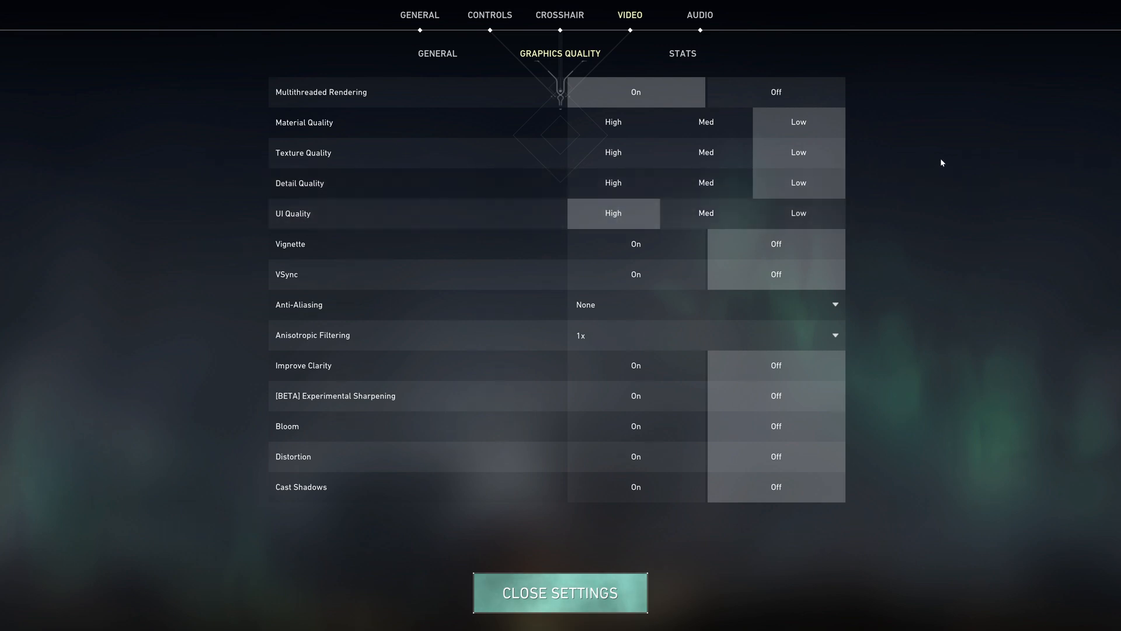
click(798, 213)
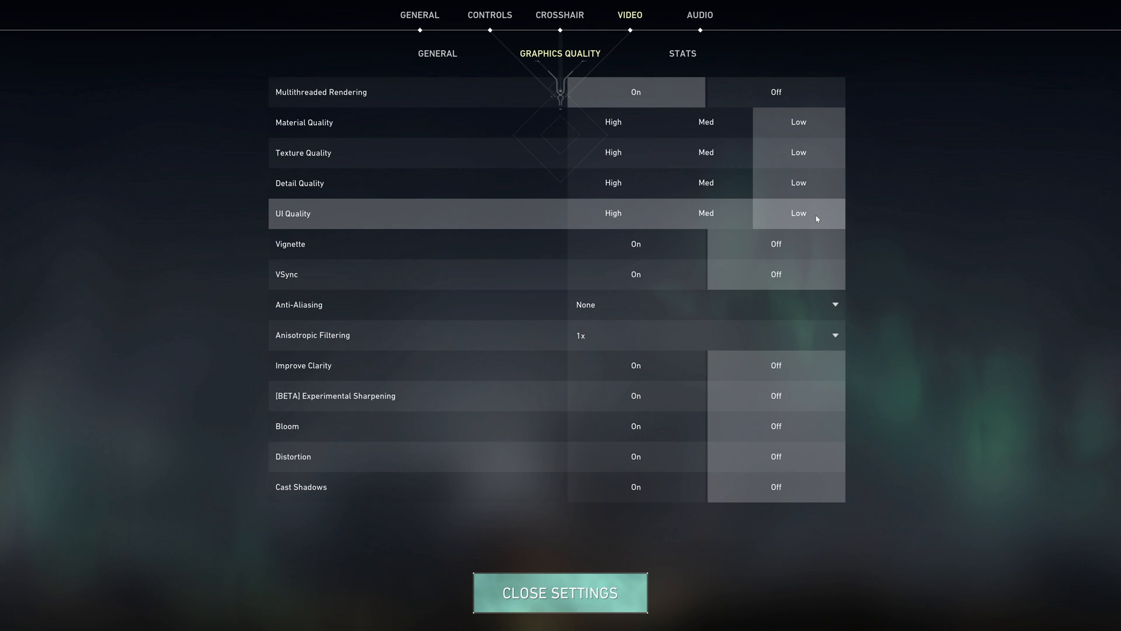
mouse_move(617, 302)
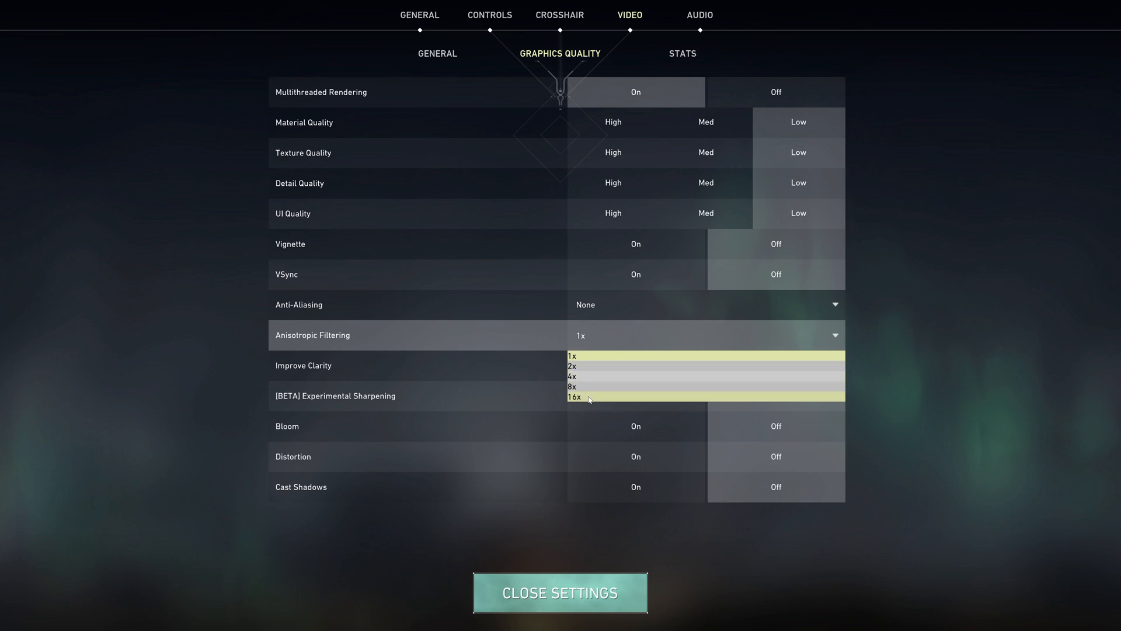
Step: Set anisotropic filtering to 16x while leaving Improve Clarity off
click(572, 397)
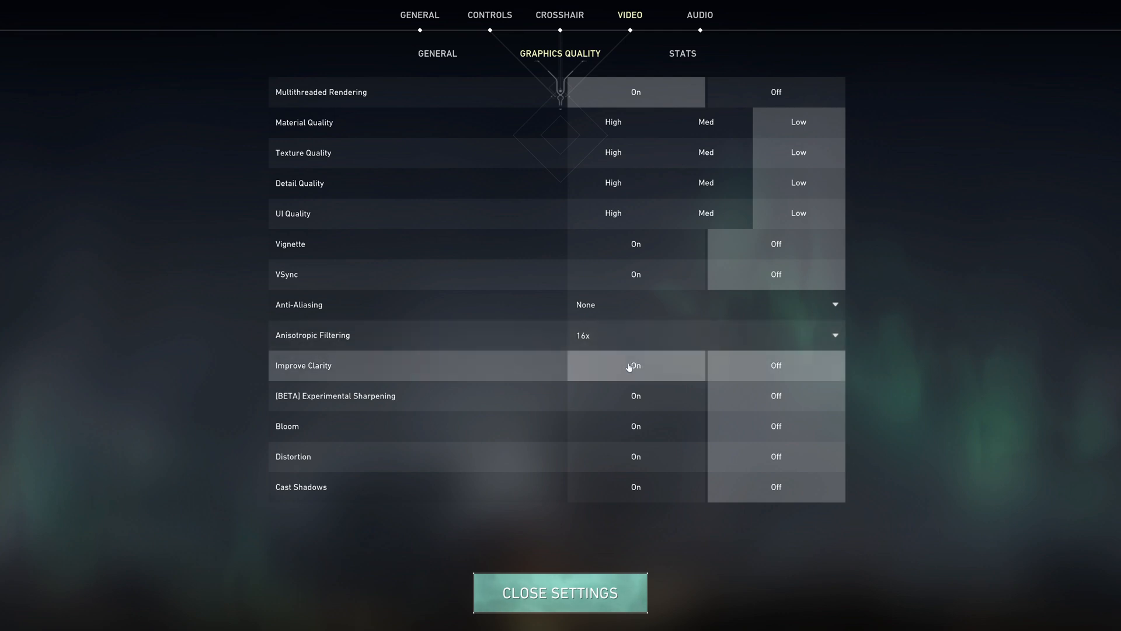
mouse_move(323, 365)
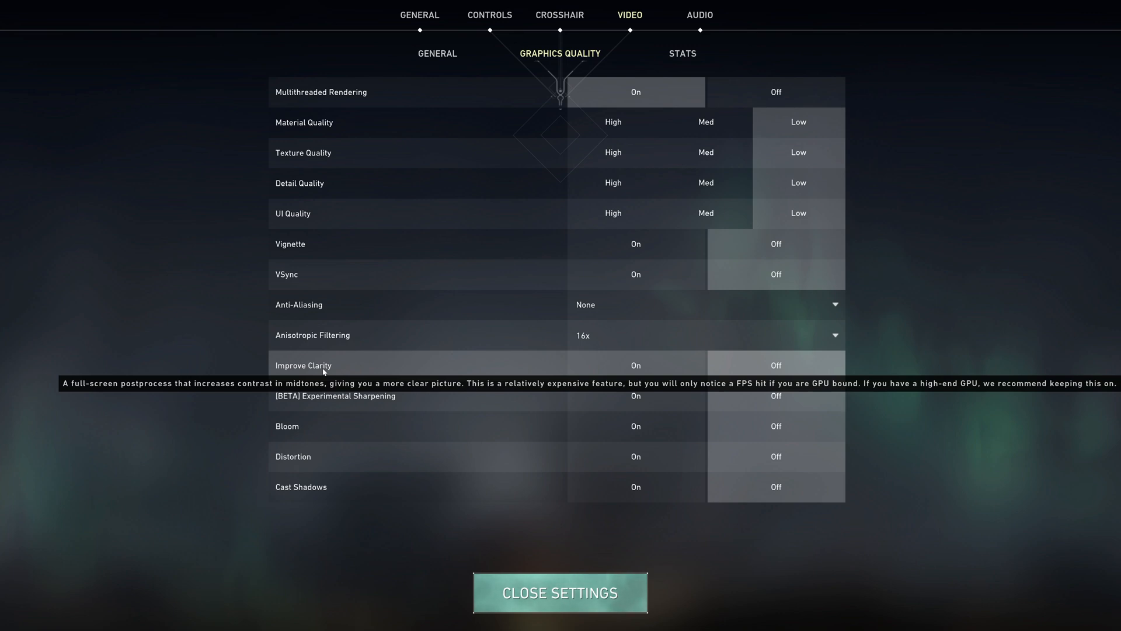
mouse_move(364, 370)
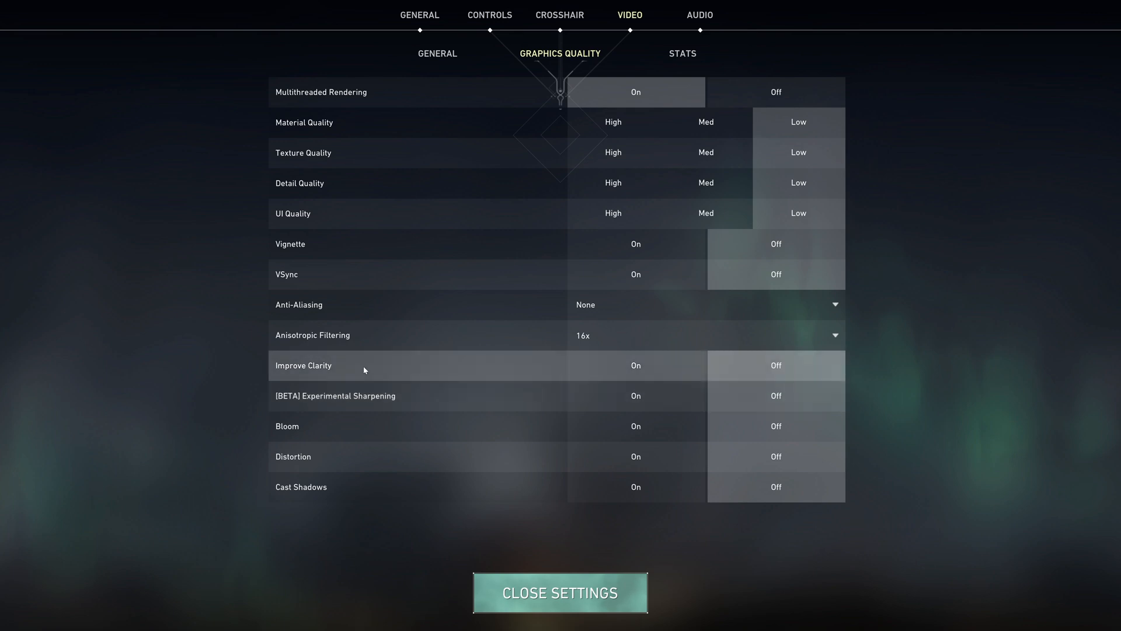
mouse_move(743, 499)
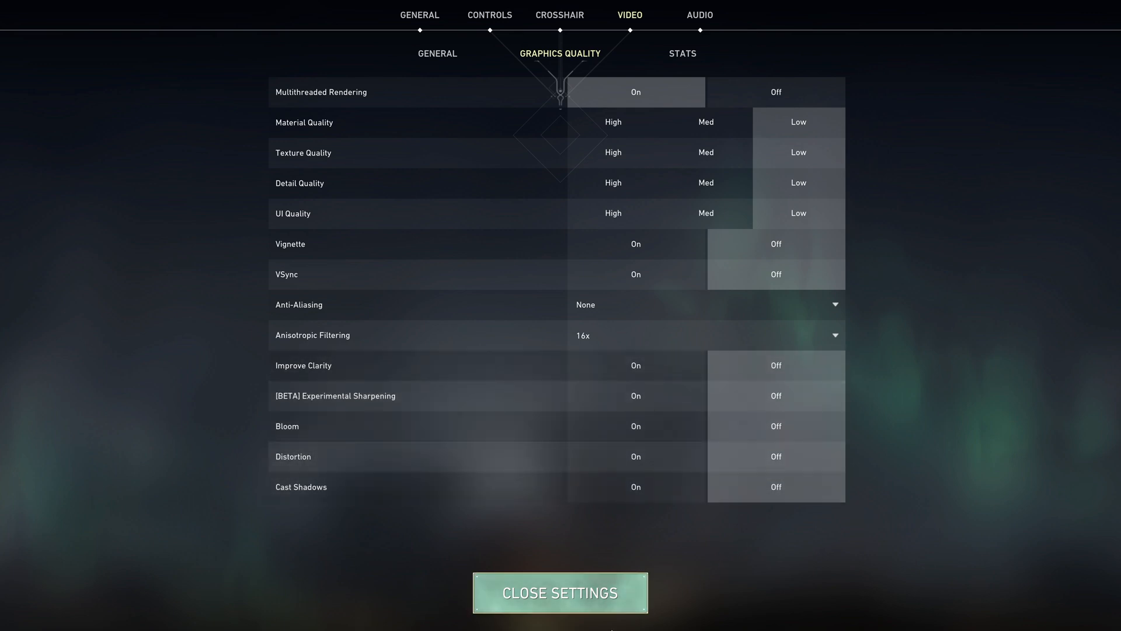
click(559, 592)
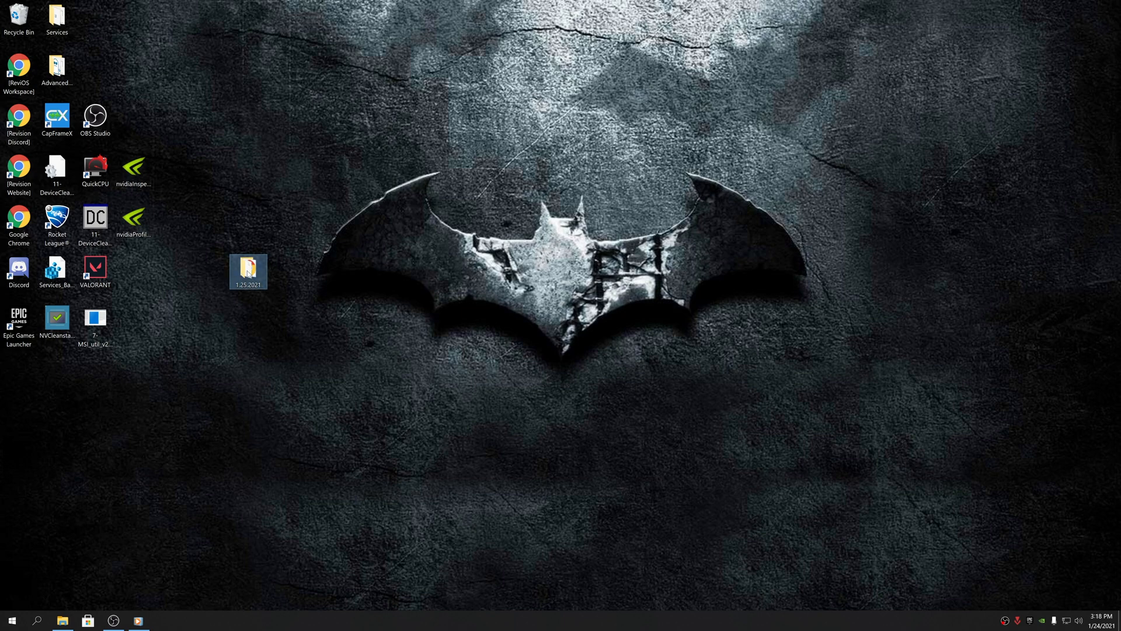
Step: Open the 1.25.2021 folder on the desktop and then its DDU v18.0.3.5 folder
double_click(247, 270)
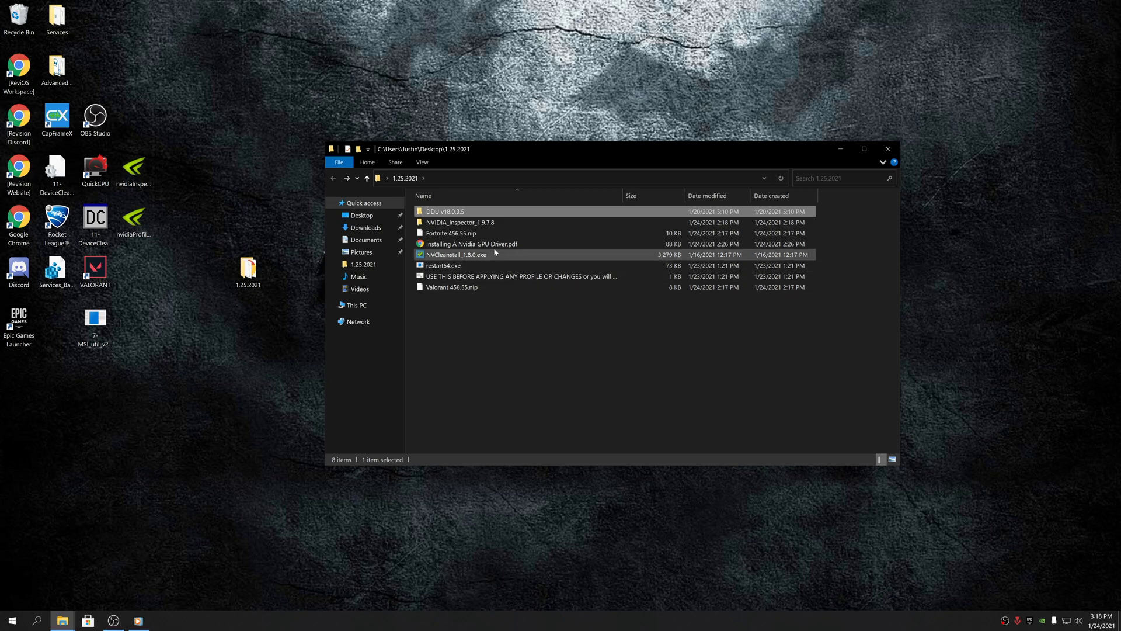
double_click(470, 244)
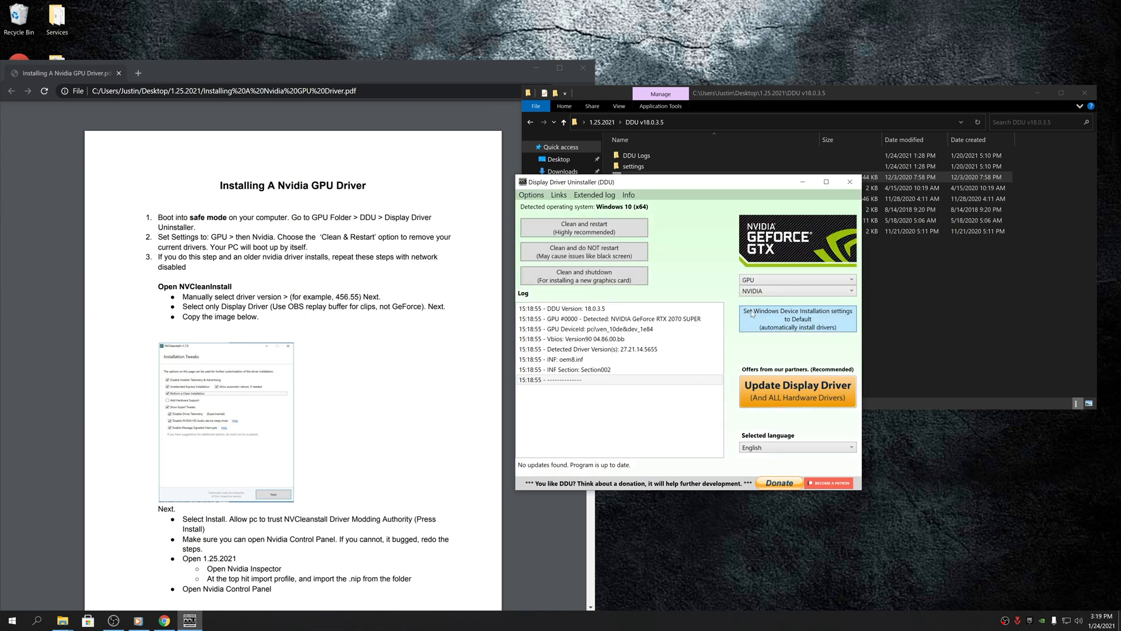
mouse_move(583, 226)
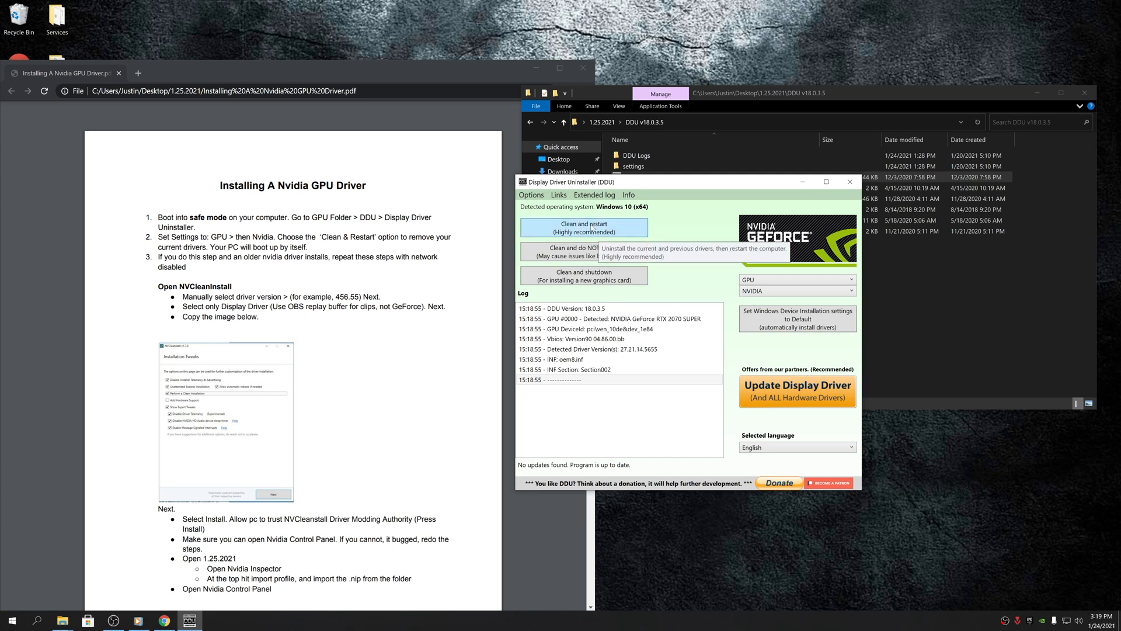
Step: Close Display Driver Uninstaller and navigate back to the 1.25.2021 folder
click(850, 183)
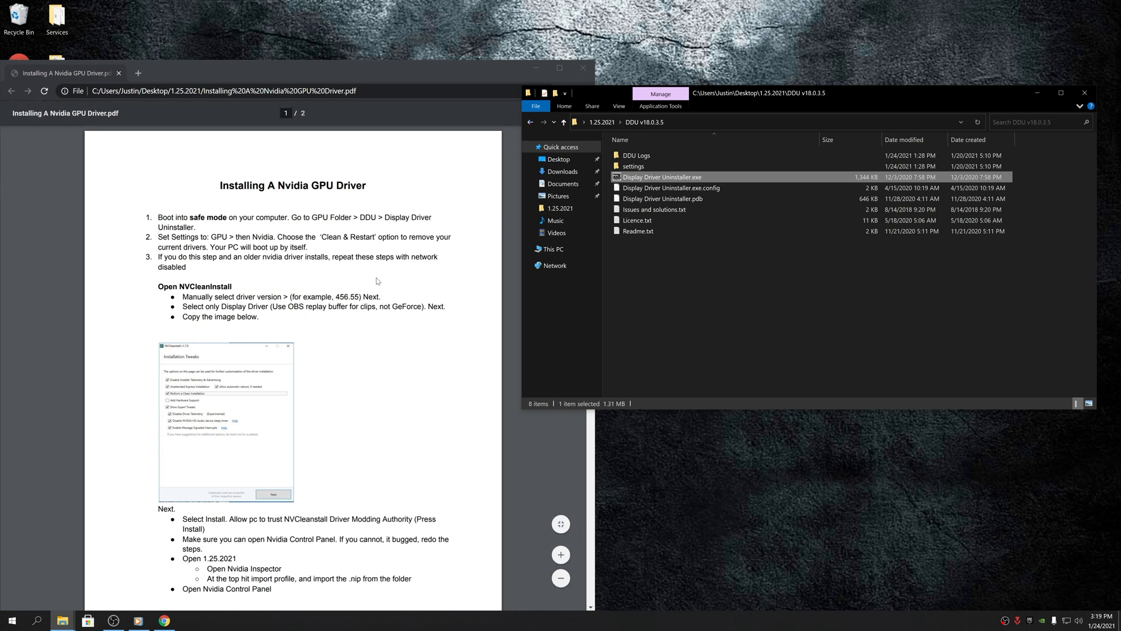
mouse_move(348, 273)
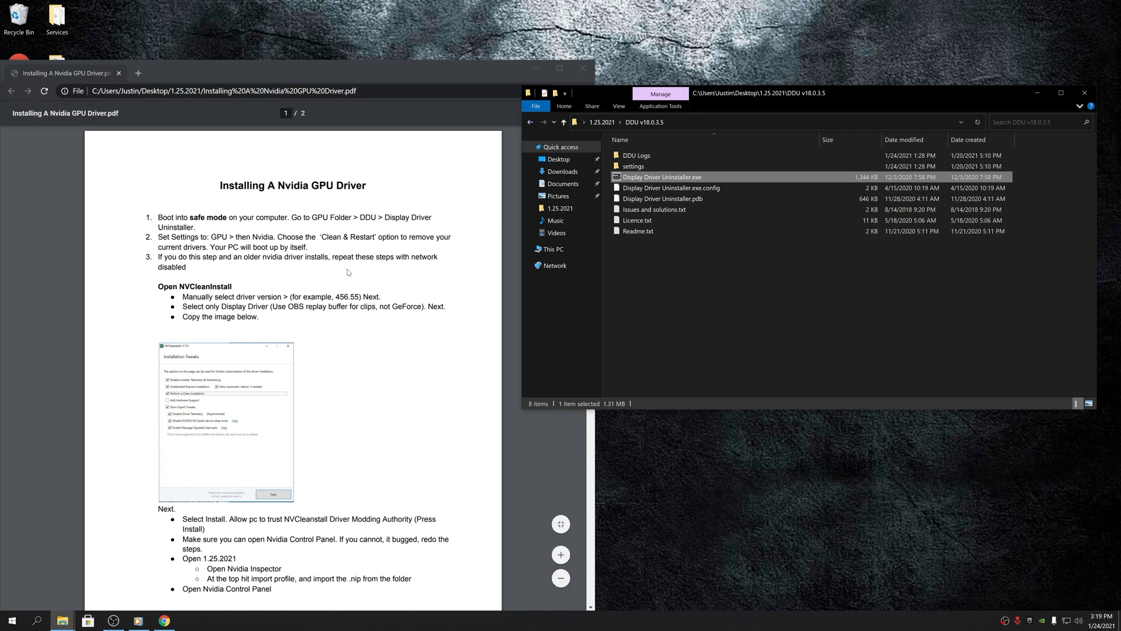
click(563, 121)
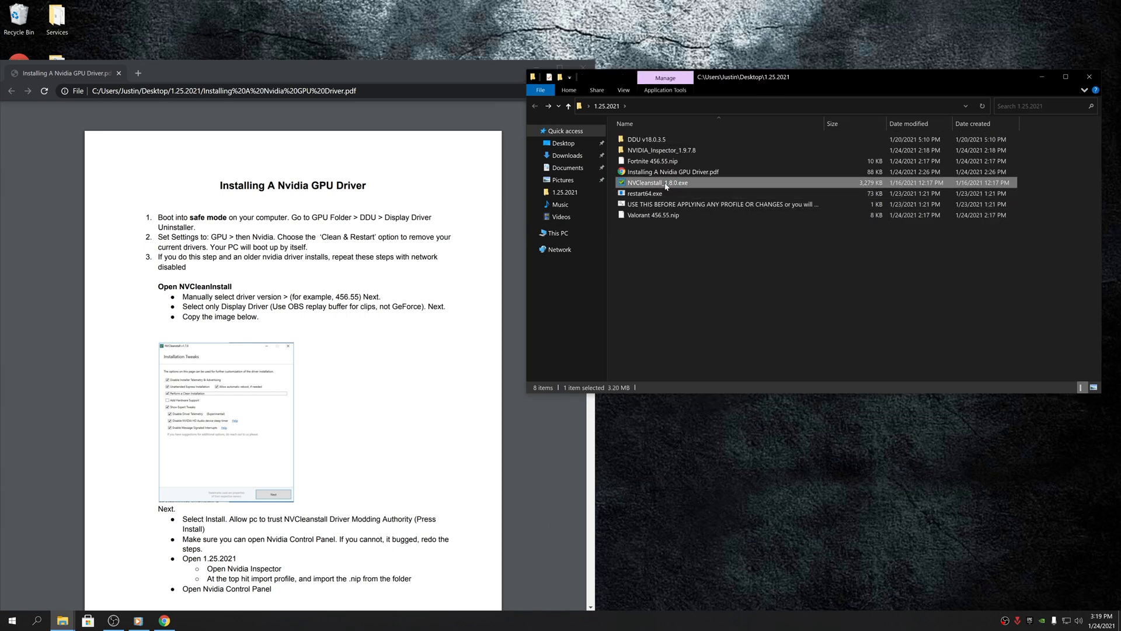
Step: Launch NVCleanstall_1.8.0.exe and manually select a driver version from the version list
double_click(654, 183)
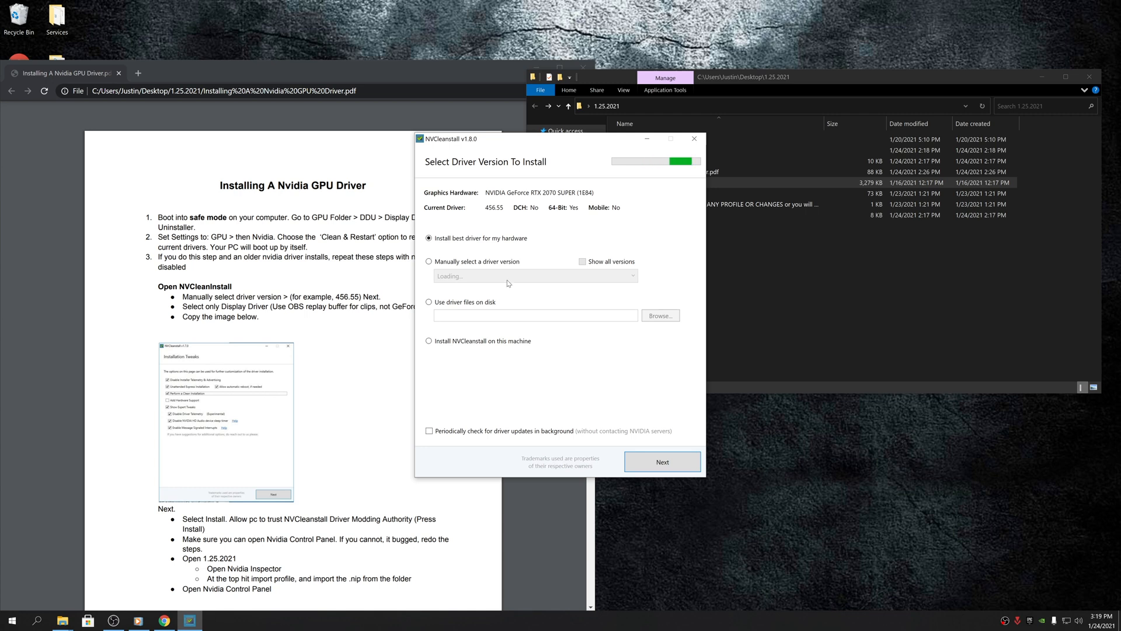
click(429, 260)
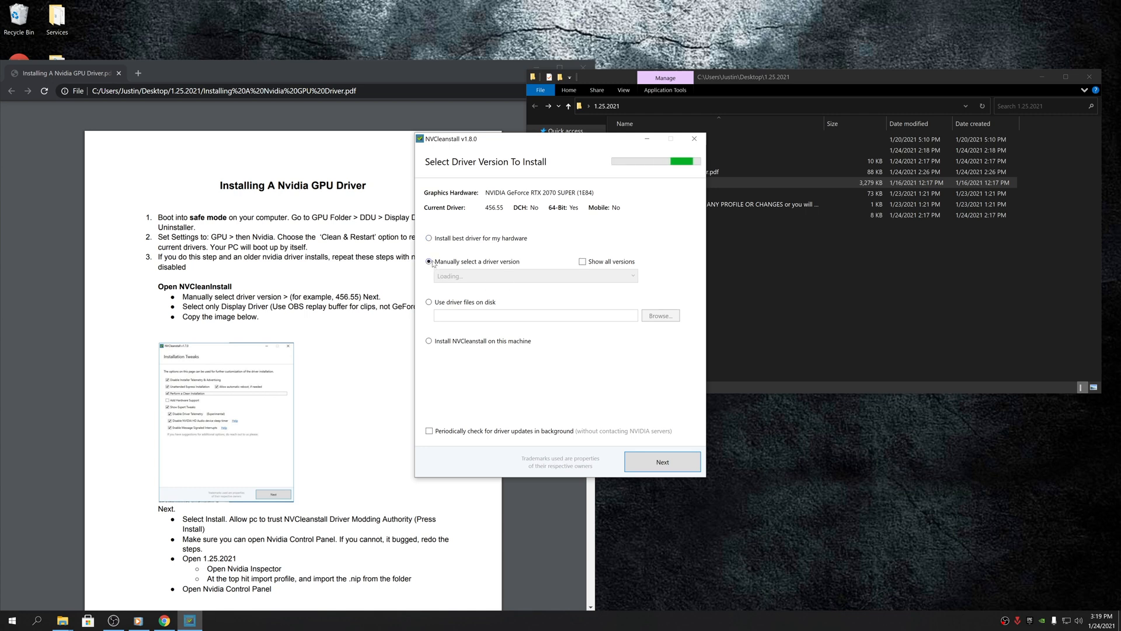
click(533, 276)
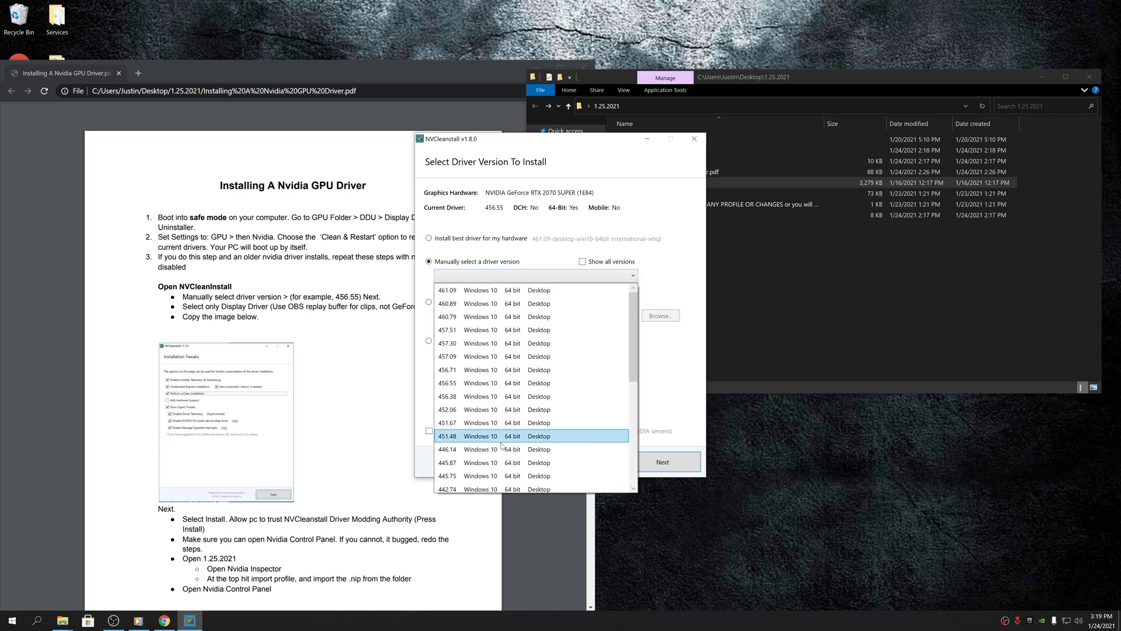
click(479, 383)
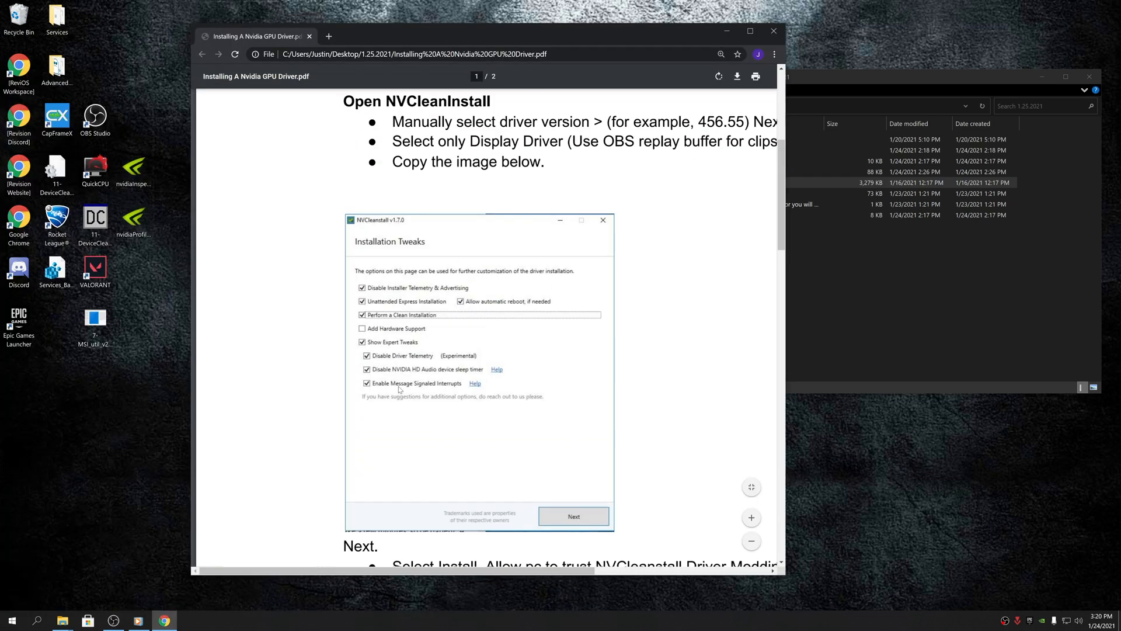
mouse_move(535, 357)
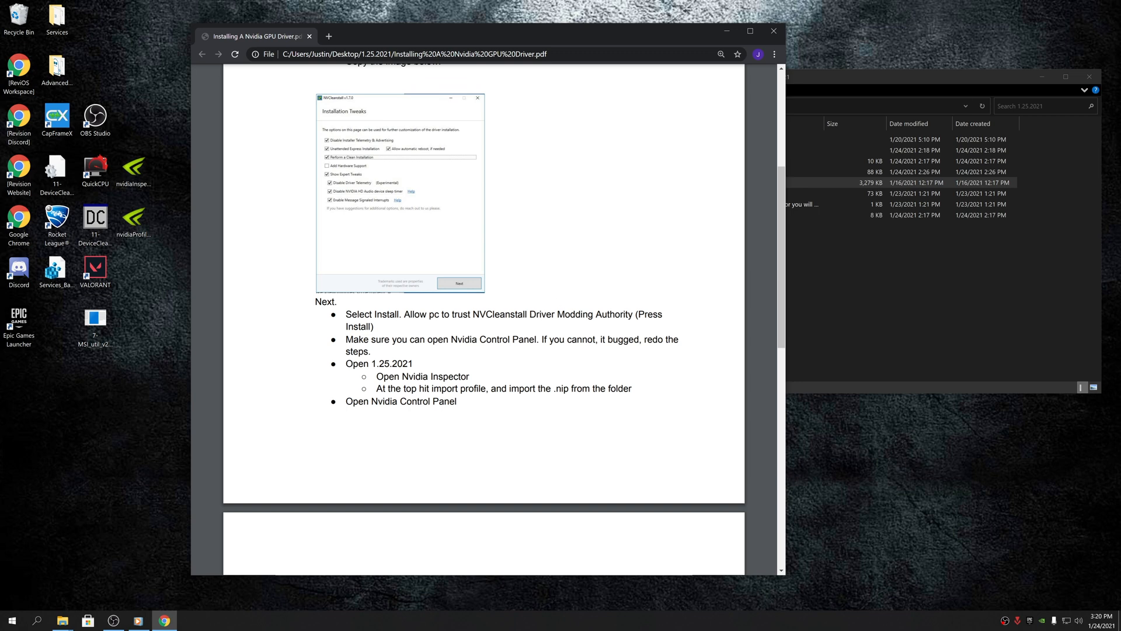
mouse_move(613, 407)
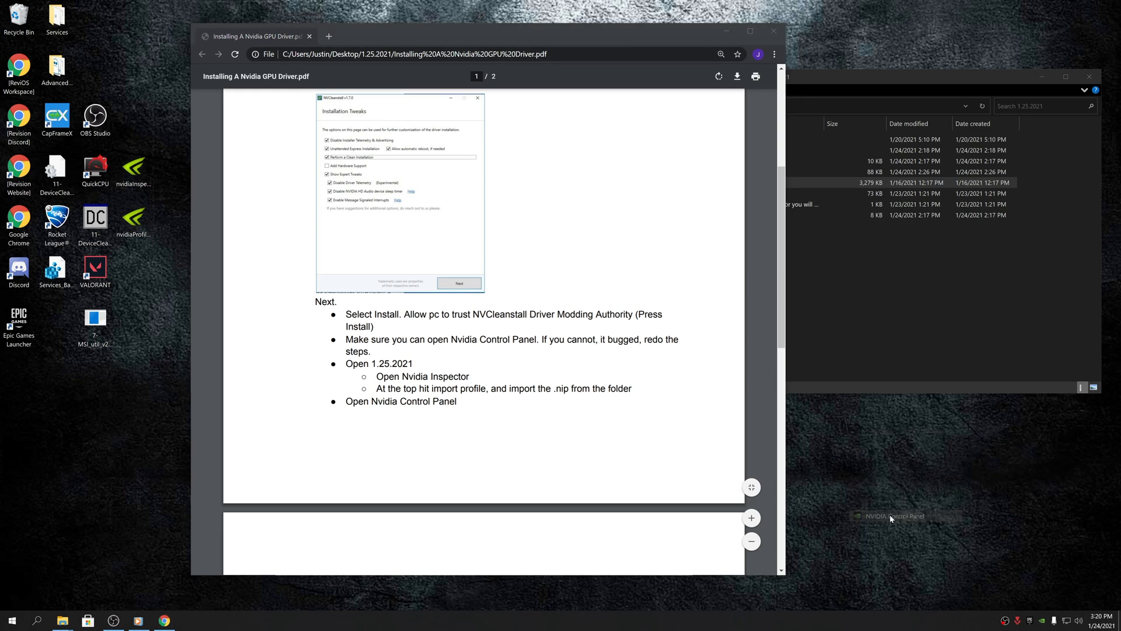
Step: Bring the 1.25.2021 folder forward and inspect the long warning text file
click(892, 515)
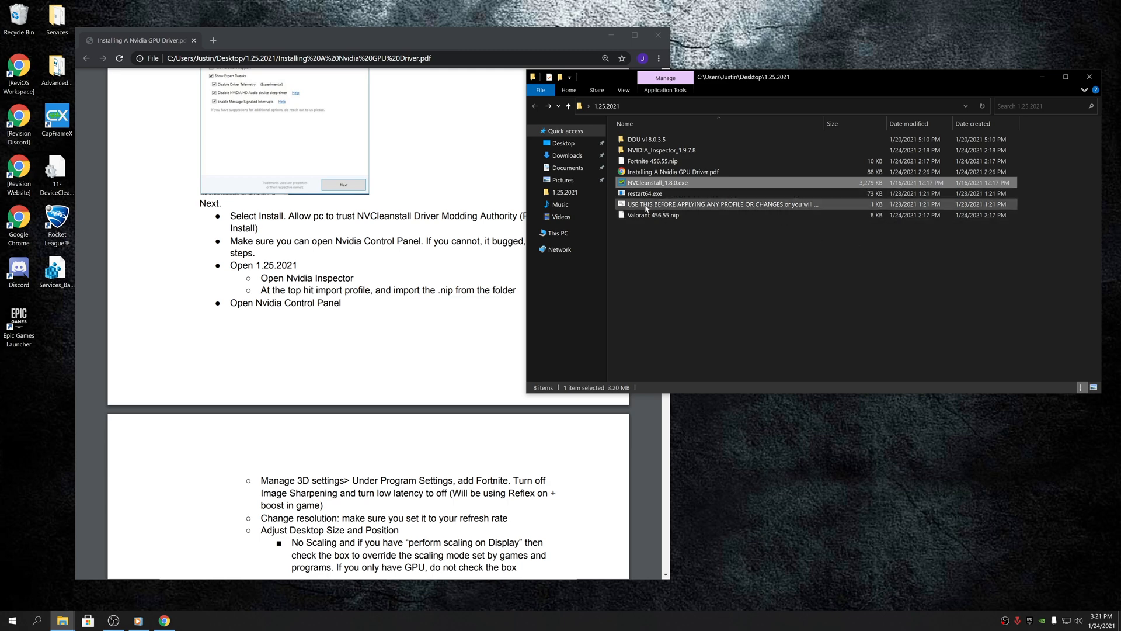
click(714, 203)
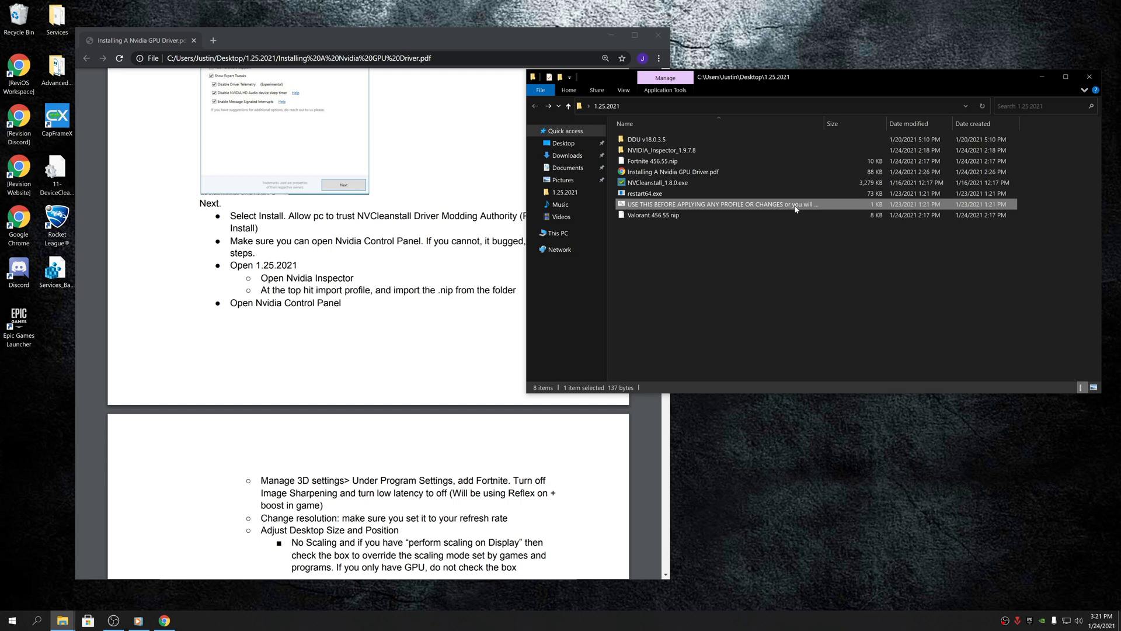
right_click(708, 204)
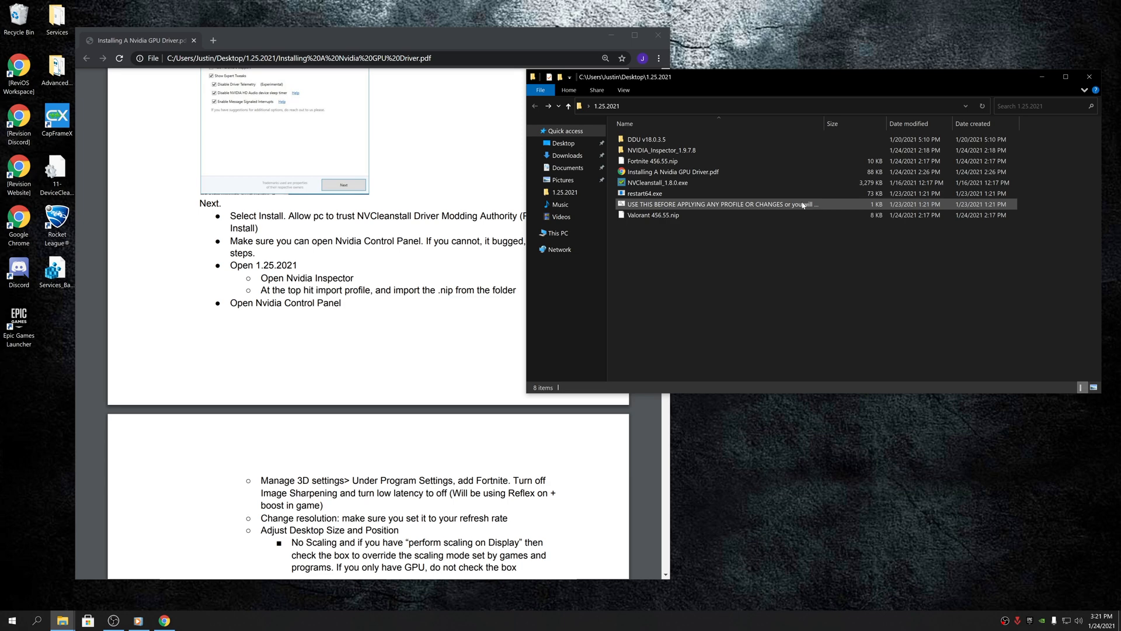
Step: Open the NVIDIA_Inspector_1.9.7.8 folder and select nvidiaProfileInspector.exe
click(659, 149)
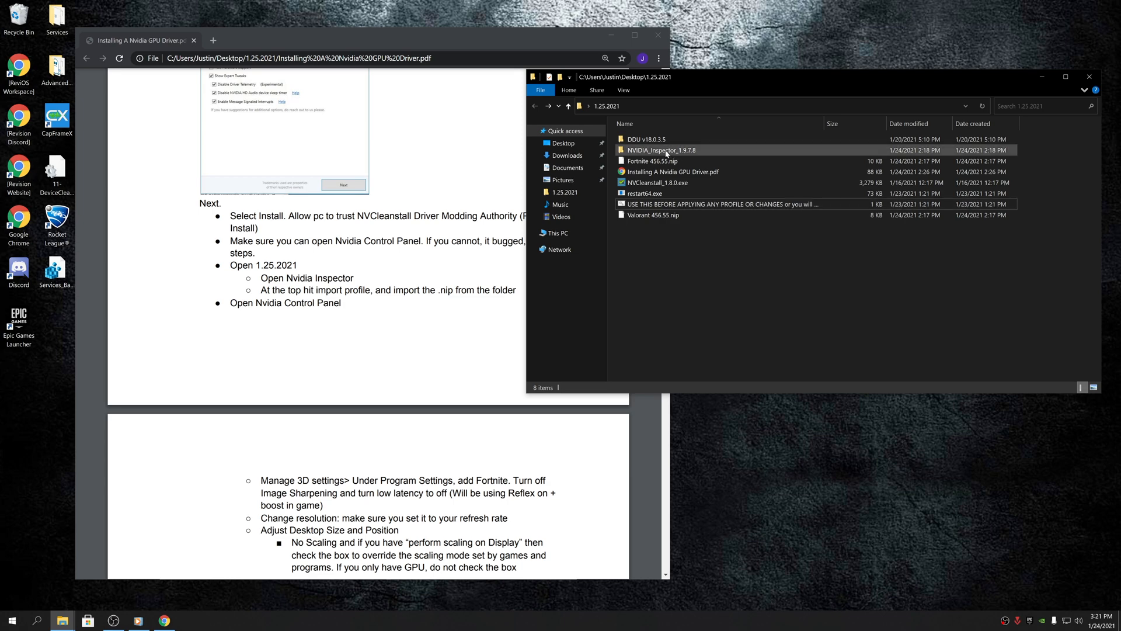
double_click(660, 150)
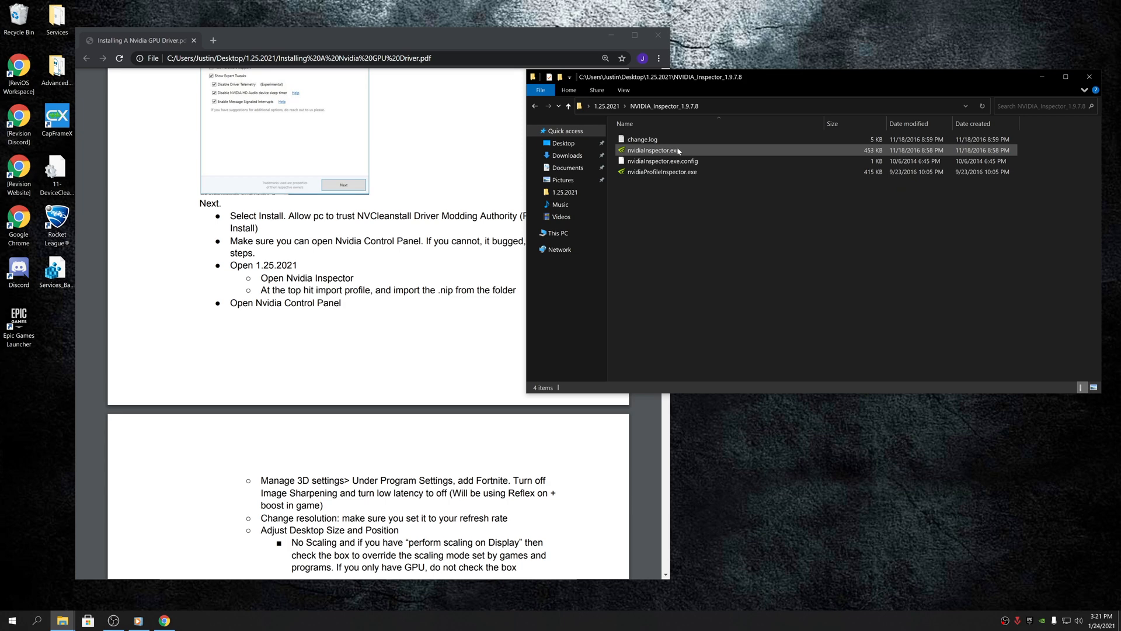
click(660, 171)
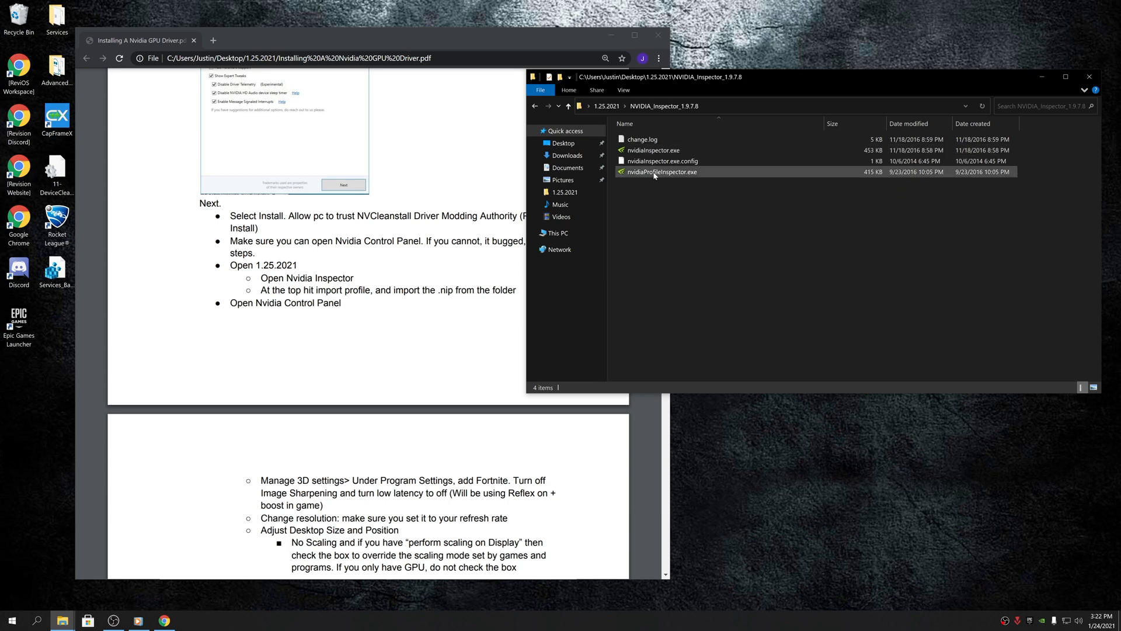
click(659, 172)
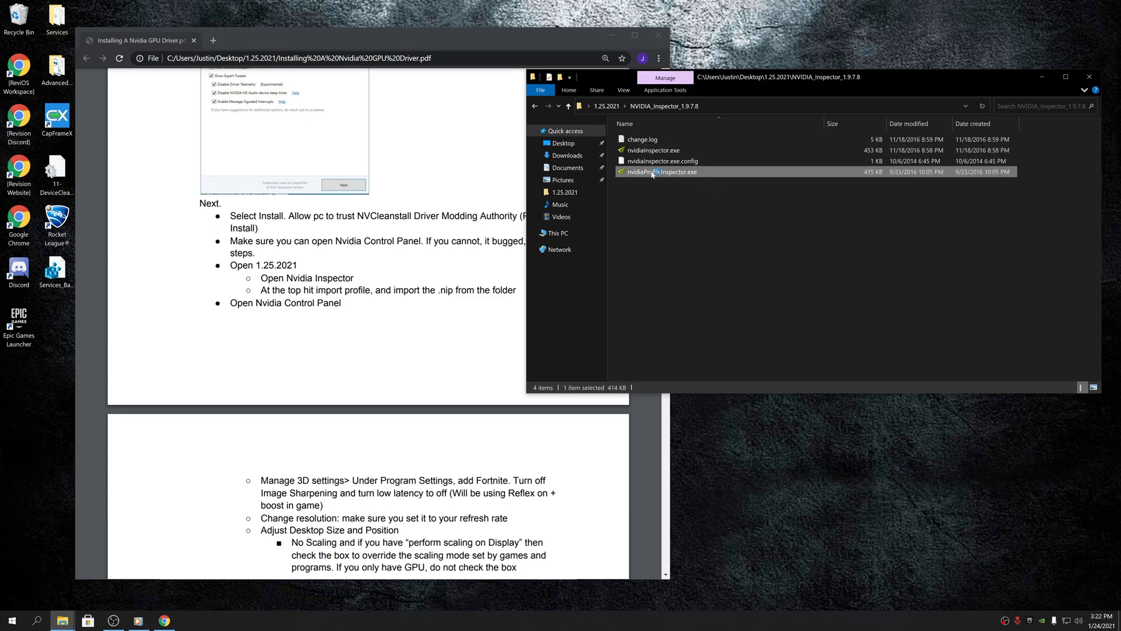
Step: Launch NVIDIA Profile Inspector and bring up its Import user defined profiles choices
double_click(661, 171)
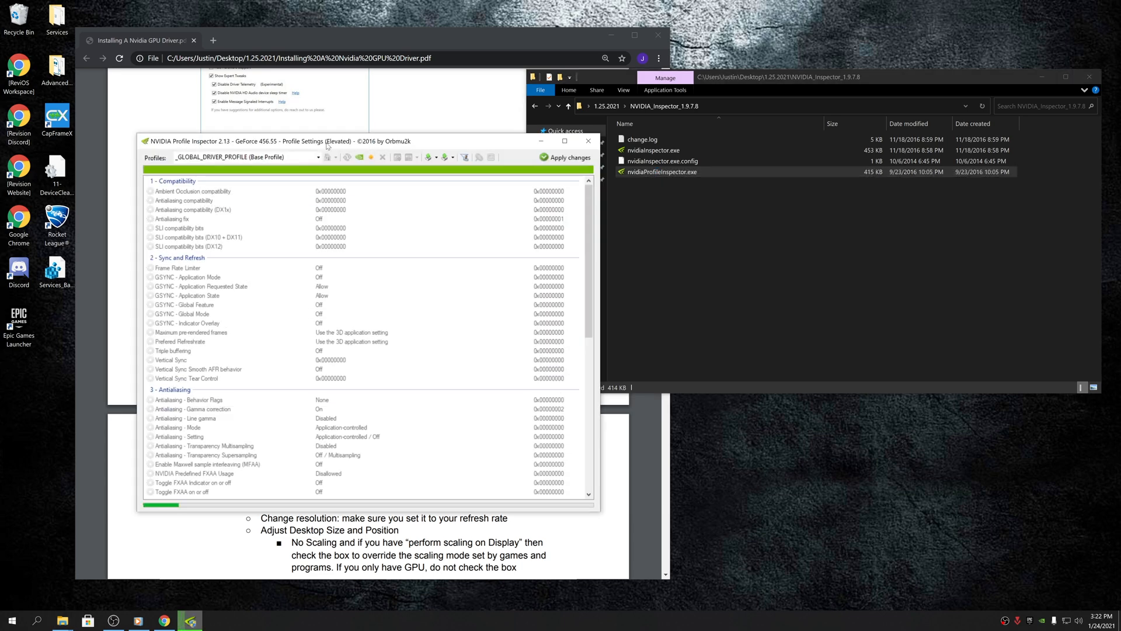
mouse_move(446, 157)
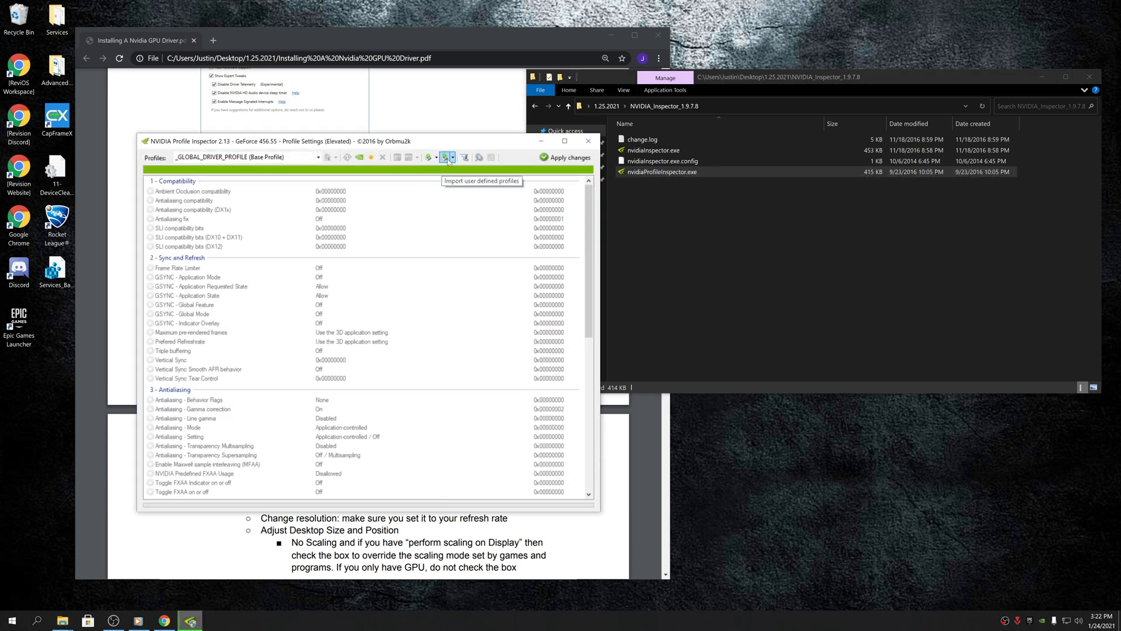
click(445, 157)
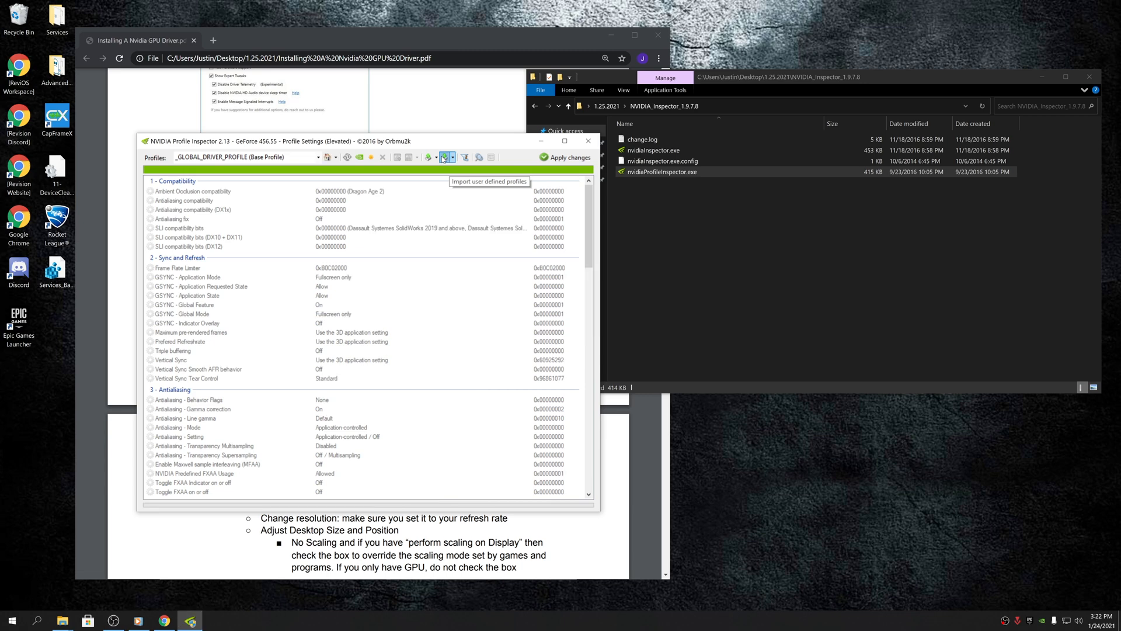
click(449, 157)
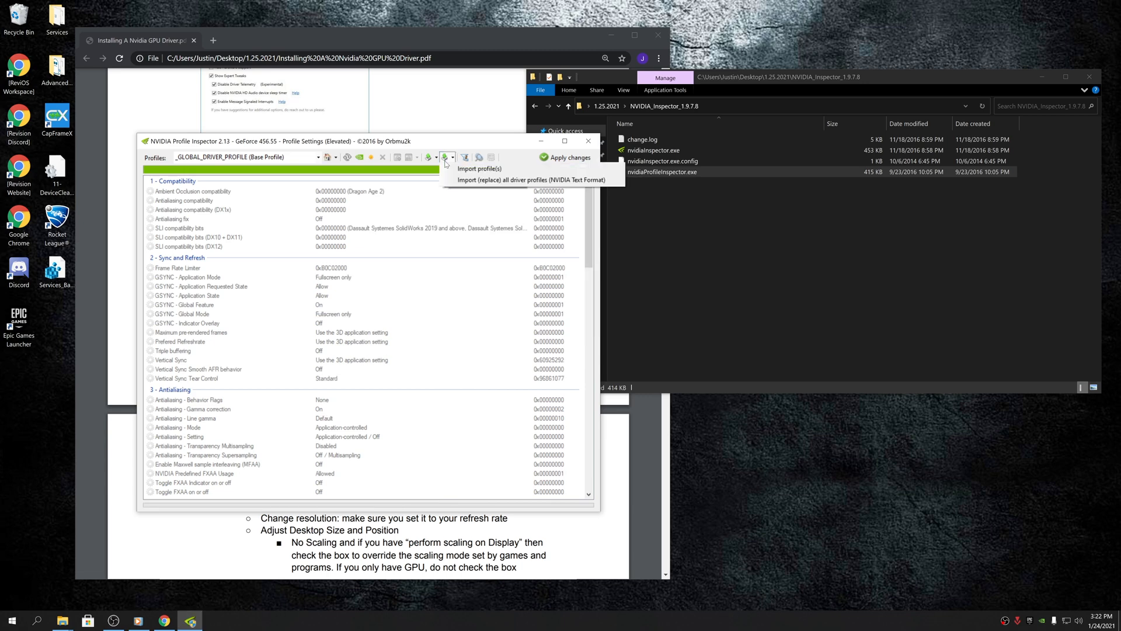
Step: Start Import profile(s) and select Valorant 456.55.nip in the 1.25.2021 folder
click(480, 169)
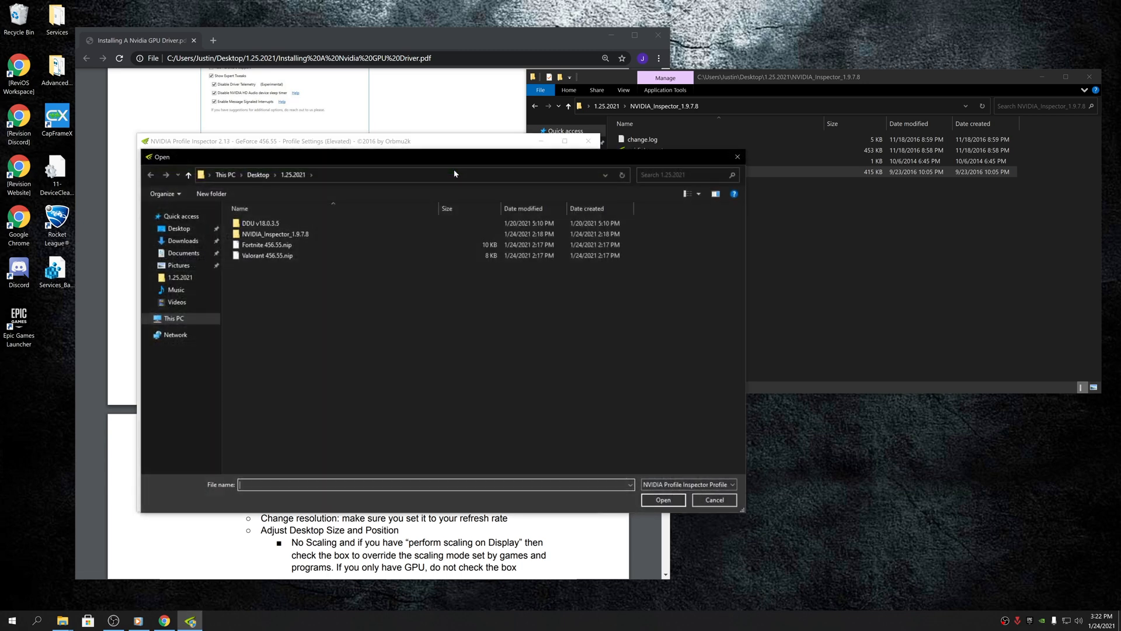
mouse_move(292, 265)
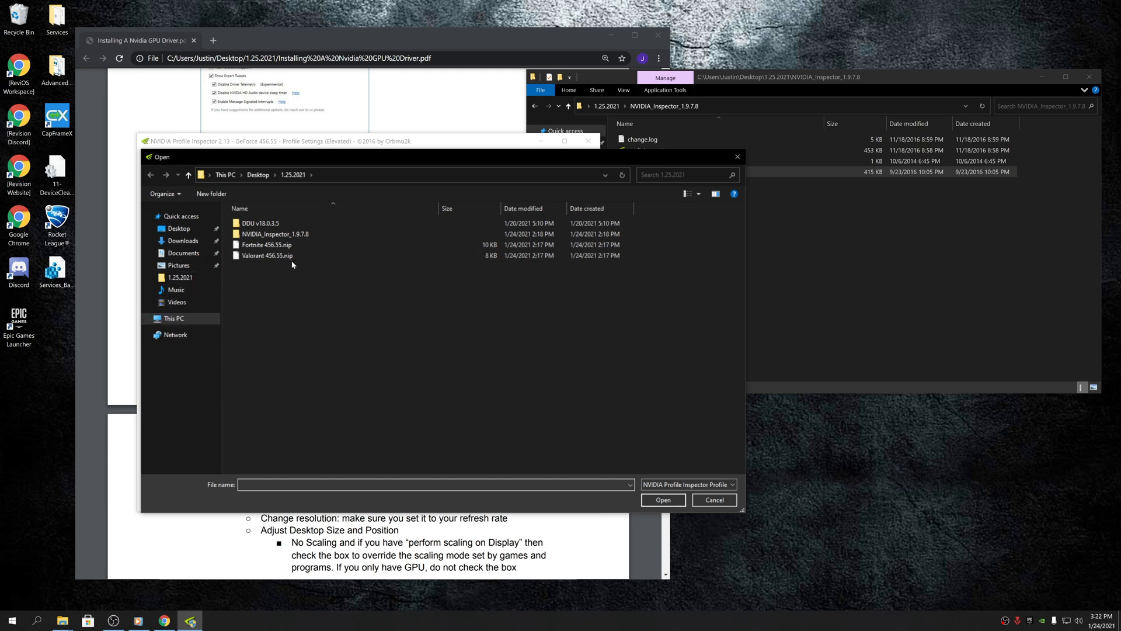
click(266, 244)
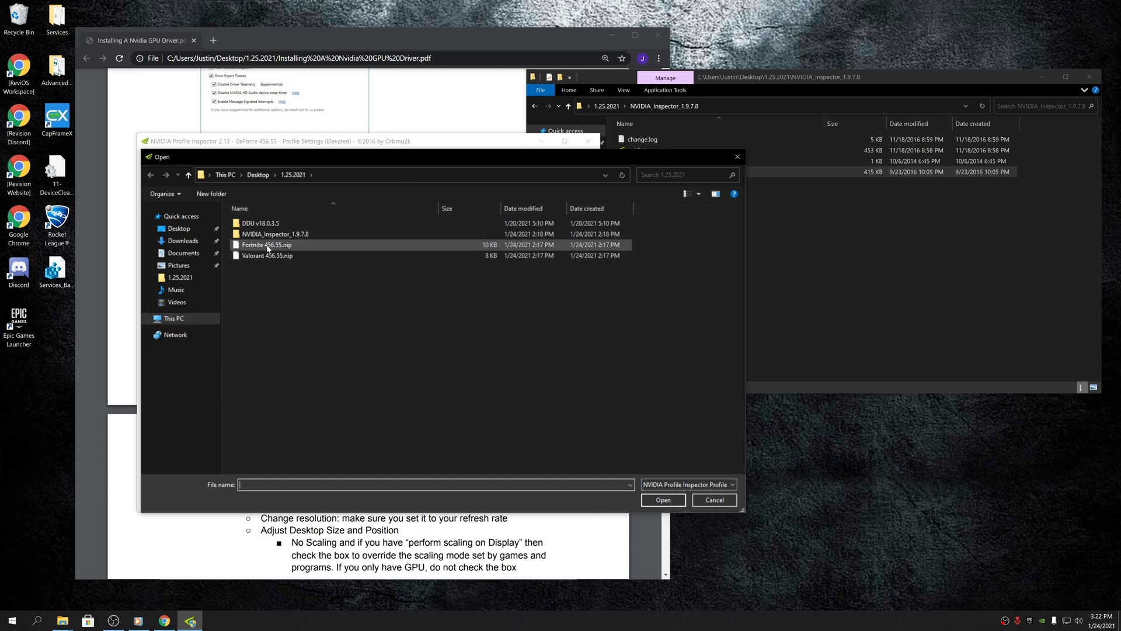
mouse_move(292, 246)
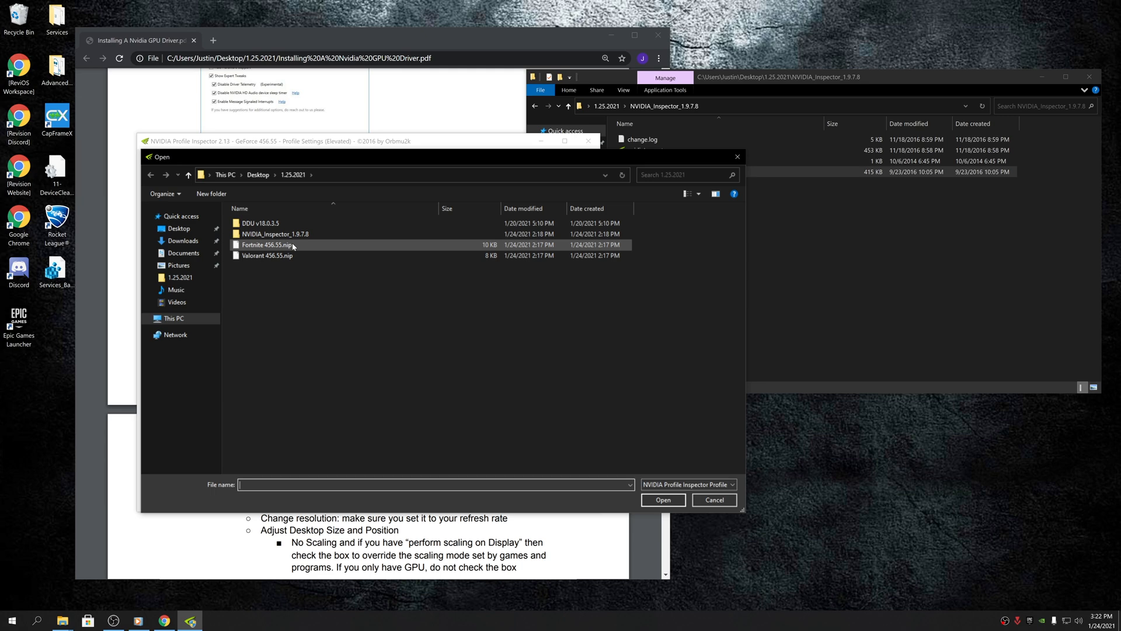
click(268, 256)
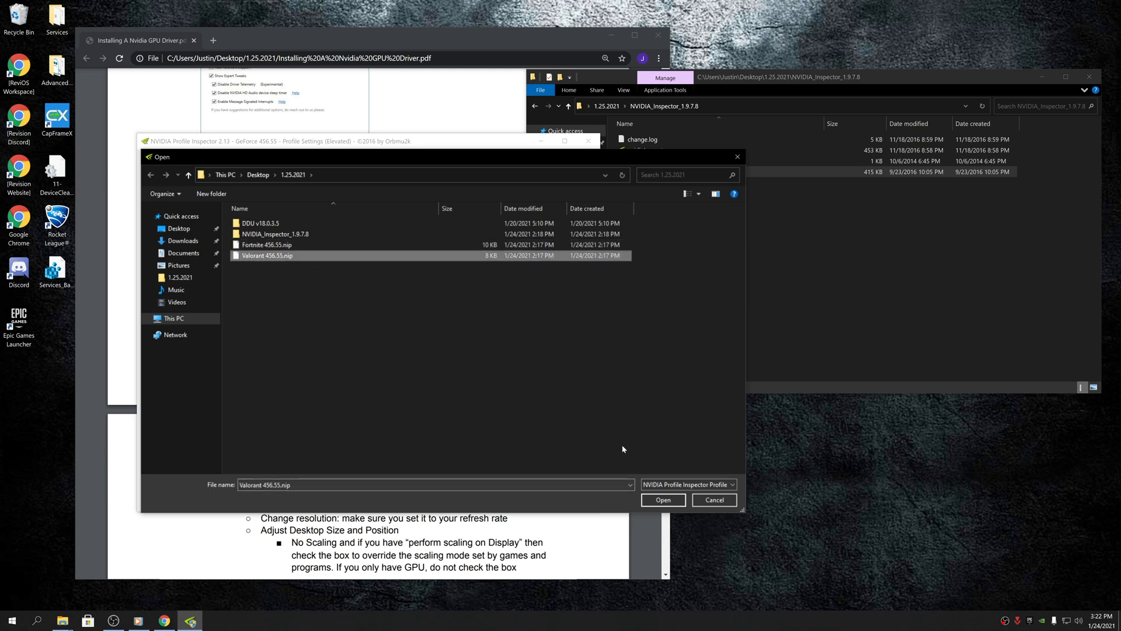
Step: Import the Valorant profile, dismiss the success message and return to the 1.25.2021 folder
click(661, 498)
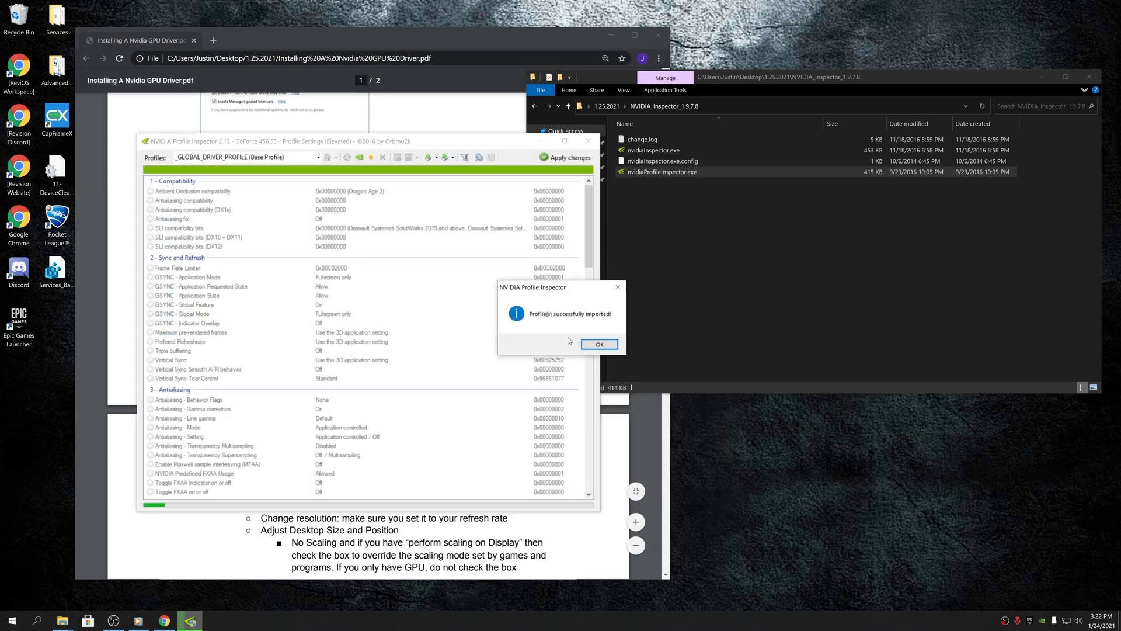
click(599, 344)
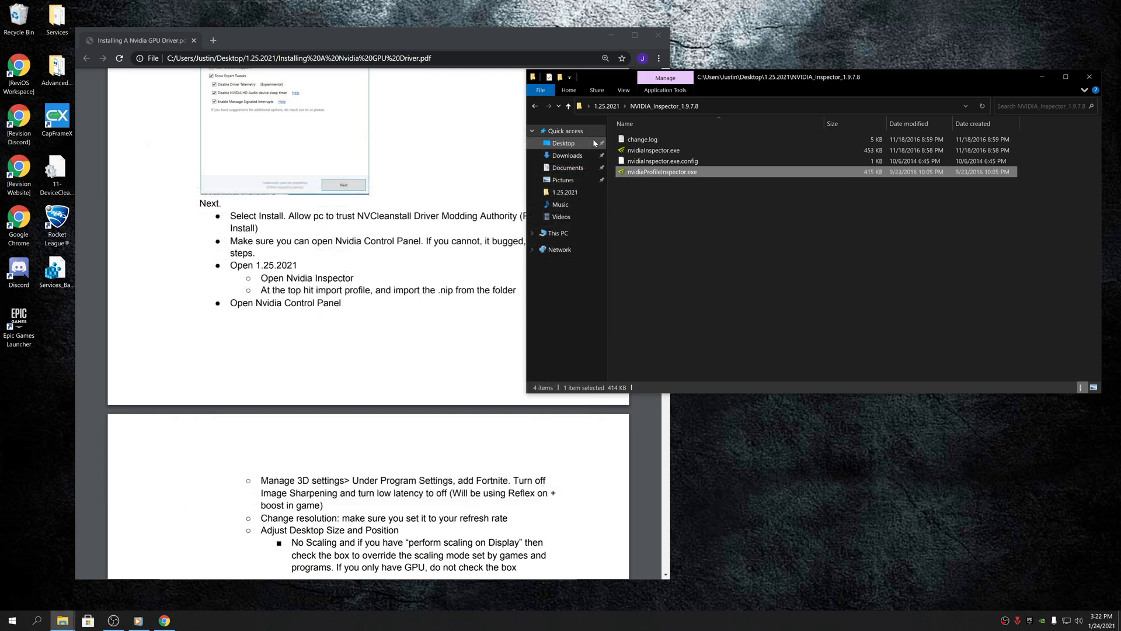
click(568, 106)
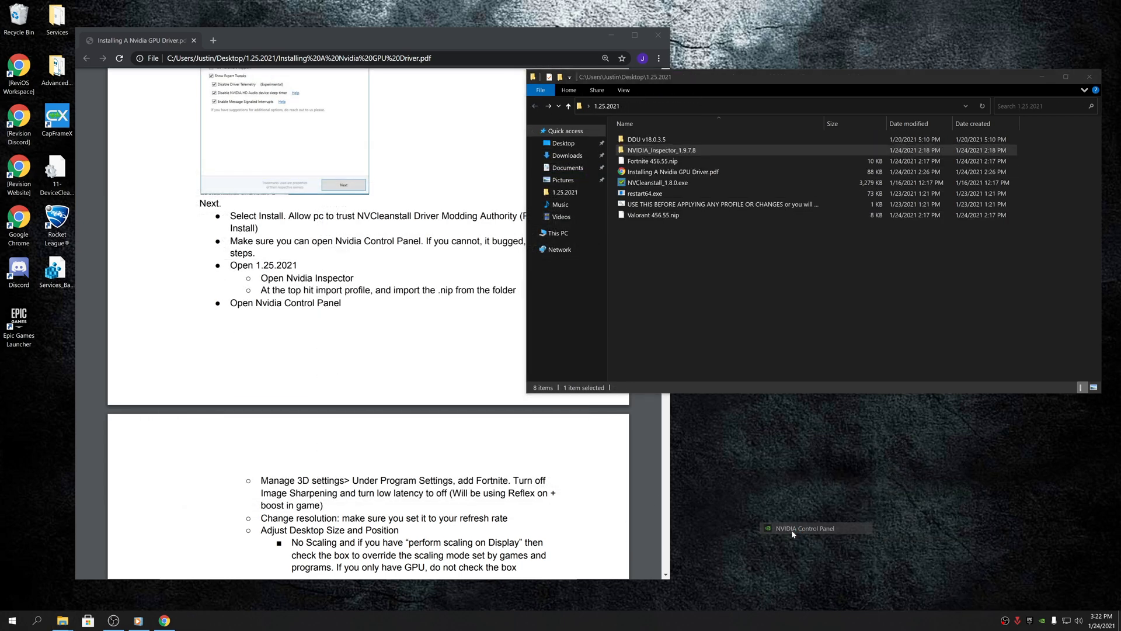
Step: In NVIDIA Control Panel, set the Samsung display to No scaling with Override the scaling mode set by games
click(794, 531)
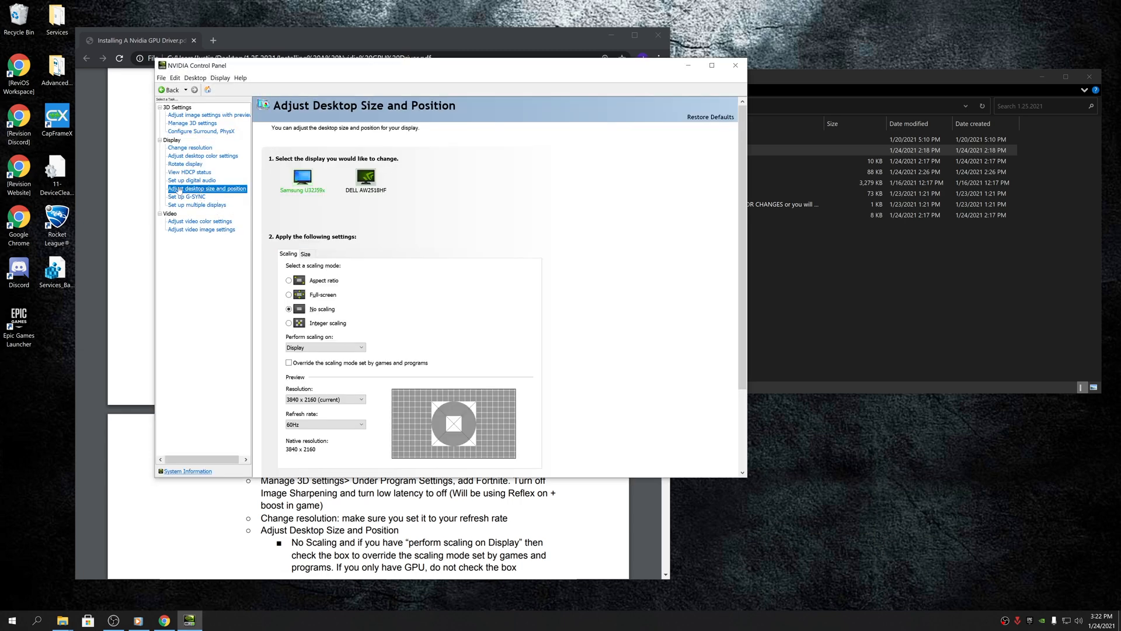
mouse_move(330, 207)
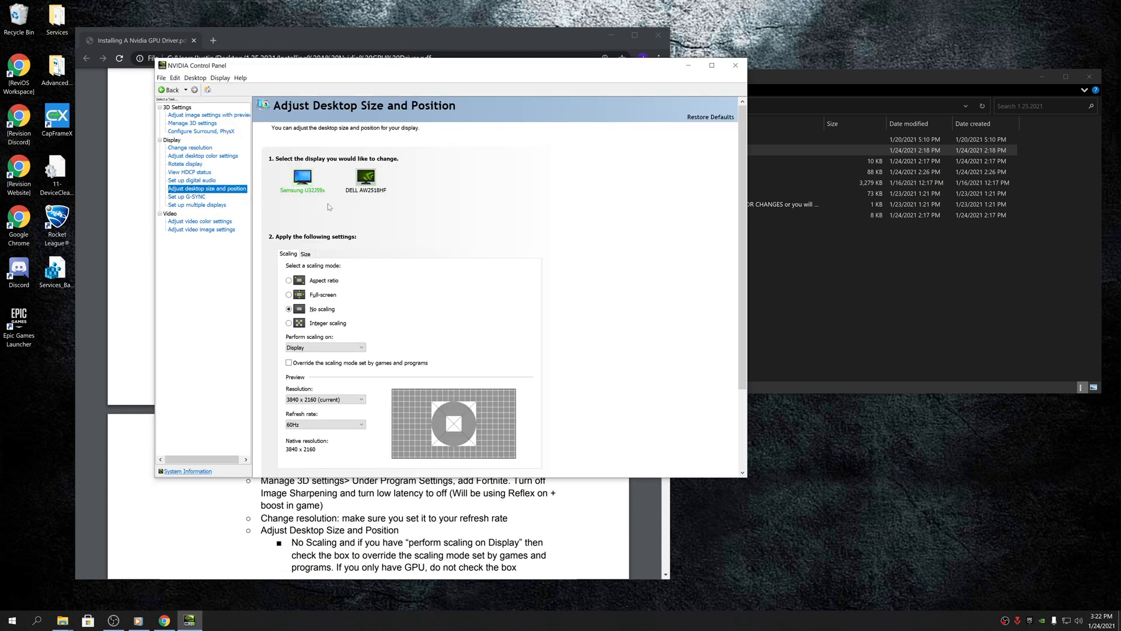
click(323, 347)
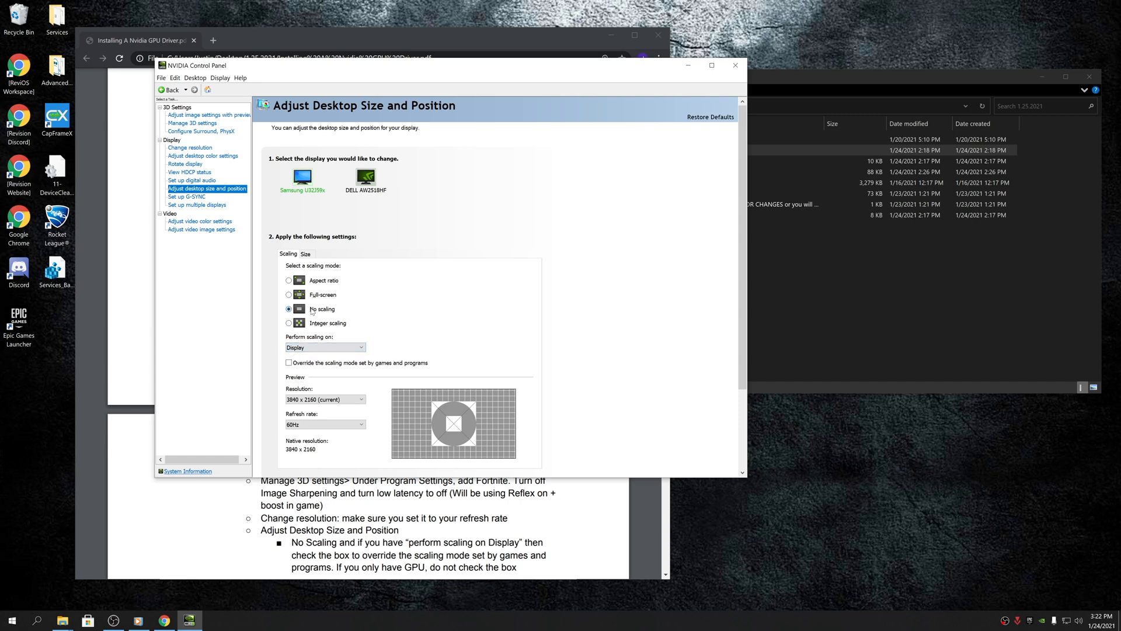
click(288, 362)
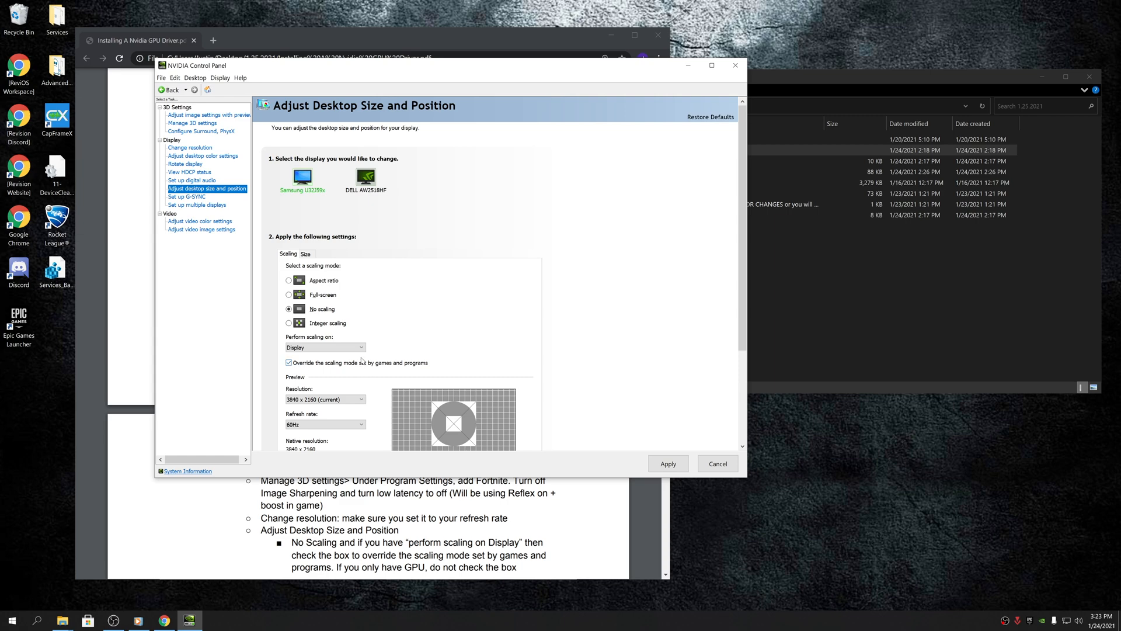
Step: Check Change resolution shows the DELL AW2518HF at native 1920 × 1080, 240Hz
click(190, 147)
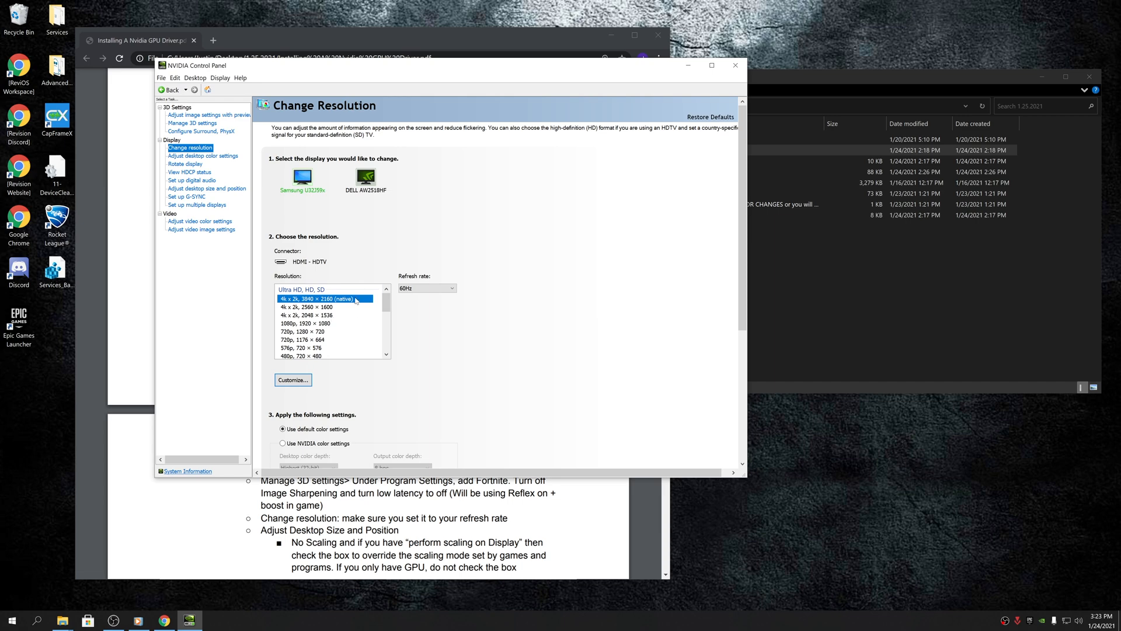
click(365, 177)
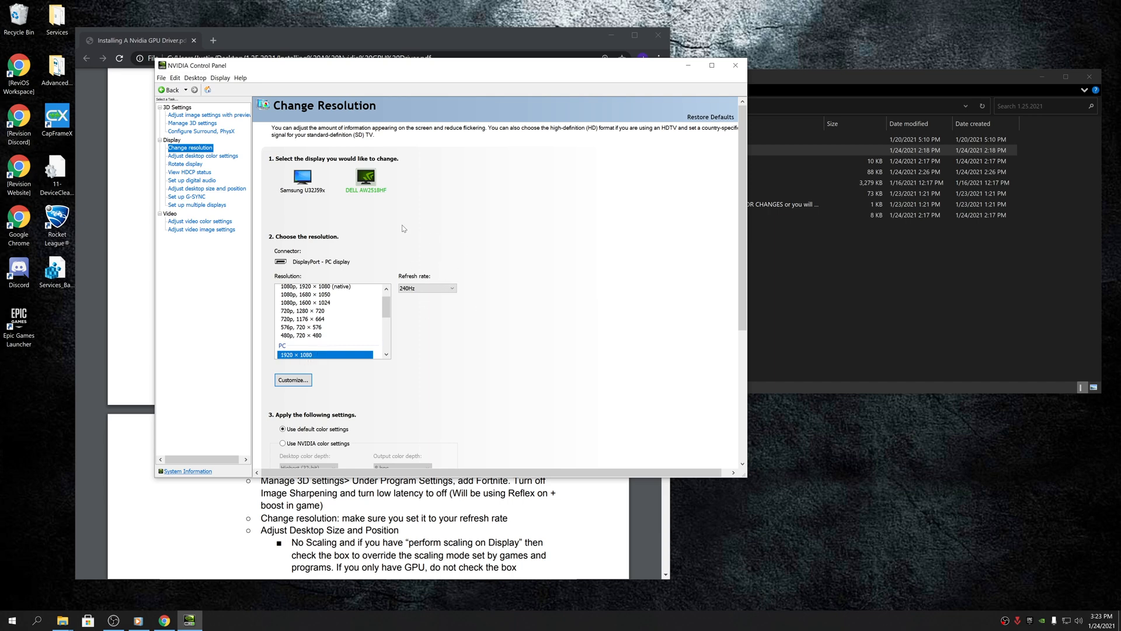
mouse_move(429, 177)
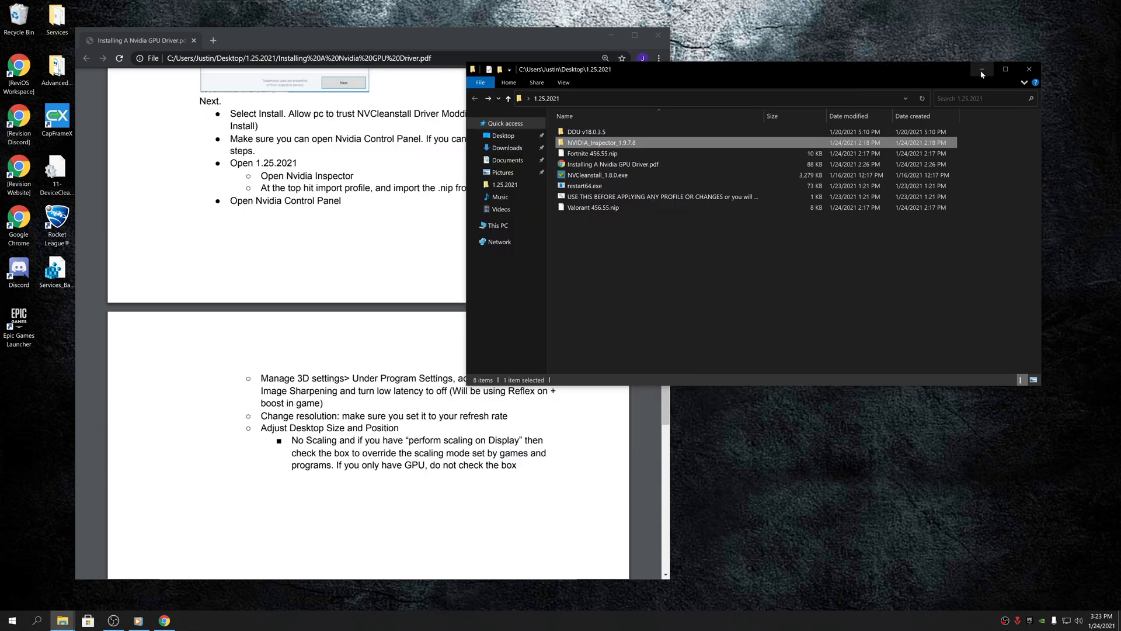
mouse_move(982, 69)
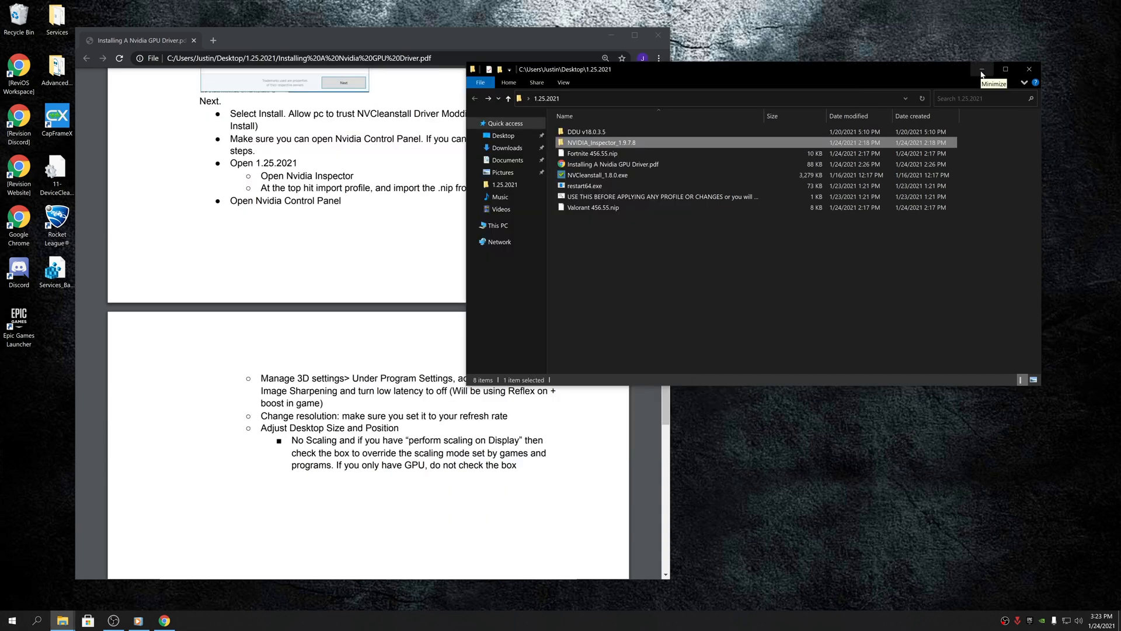